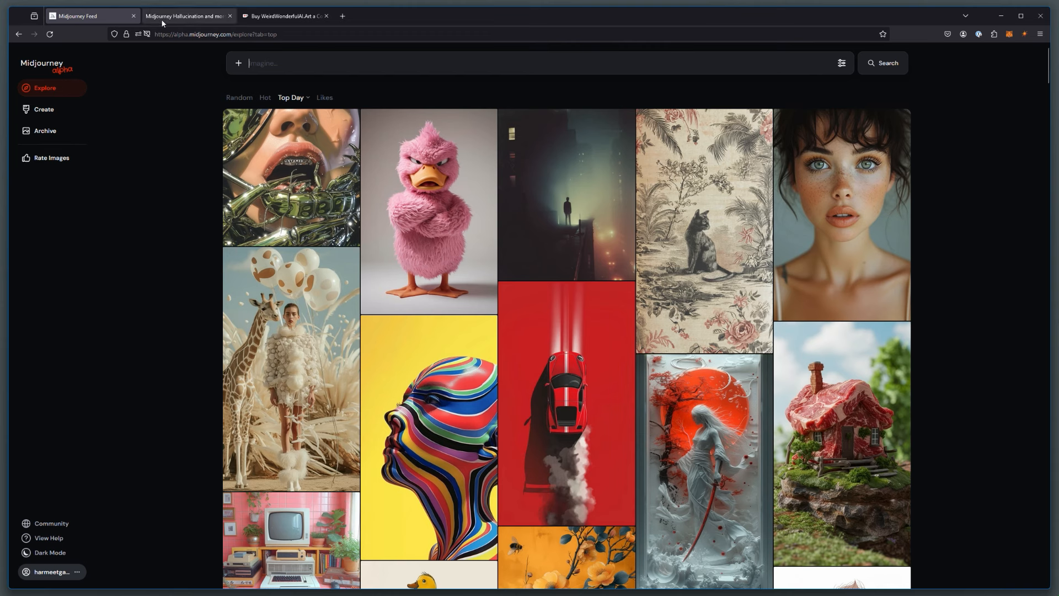
mouse_move(177, 15)
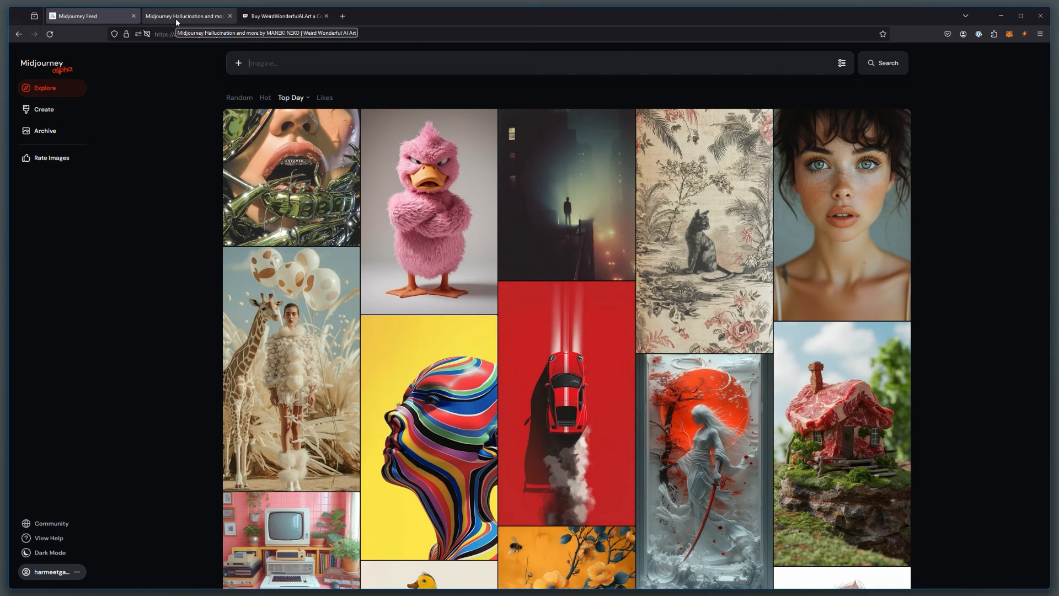
Step: Scroll the Midjourney Hallucination post down to its 'Example with multiple URLs' section
click(187, 16)
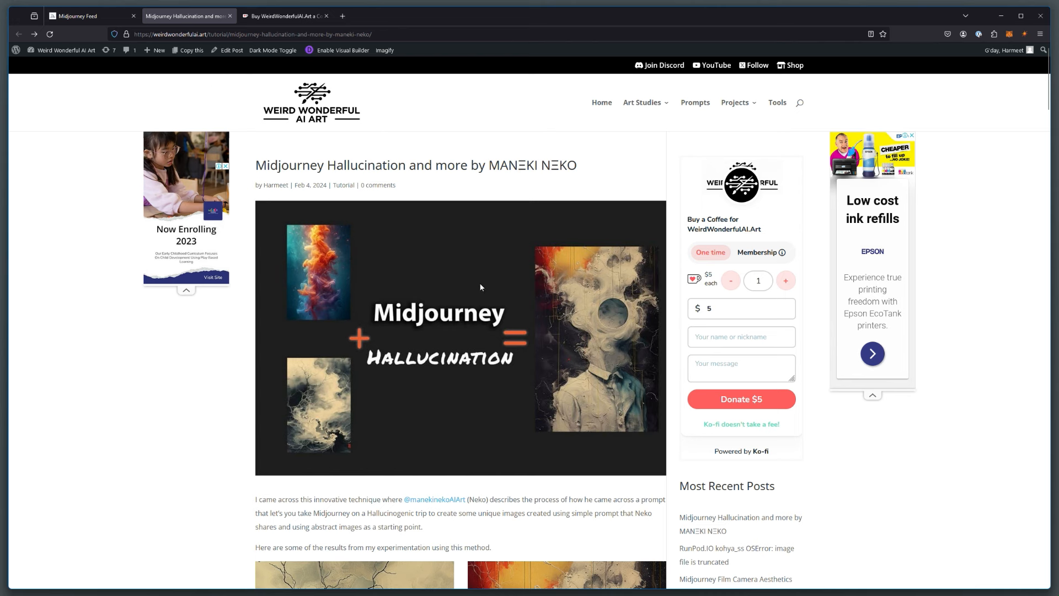
mouse_move(498, 172)
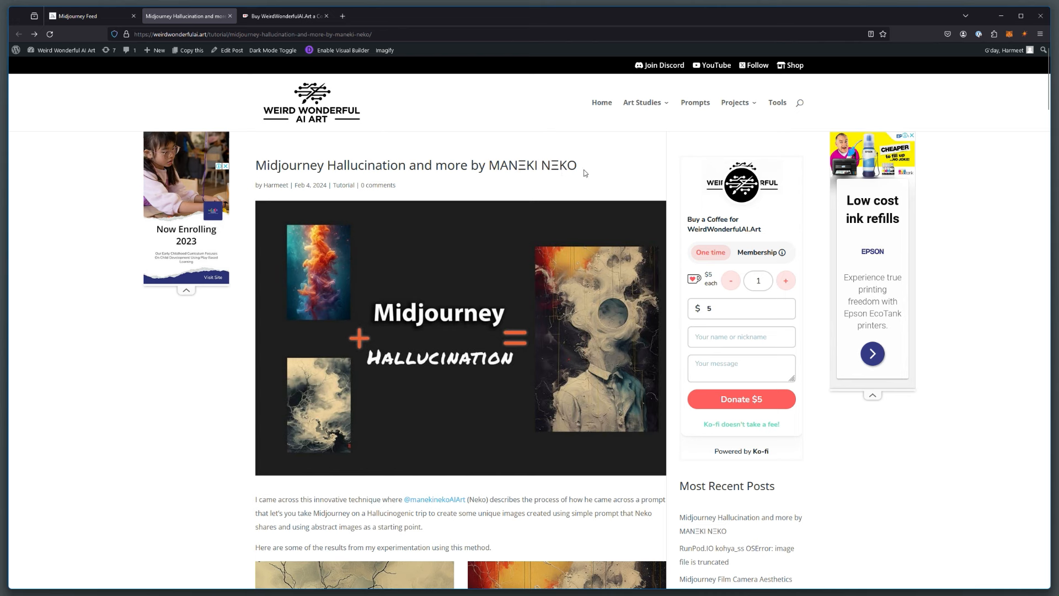
mouse_move(467, 184)
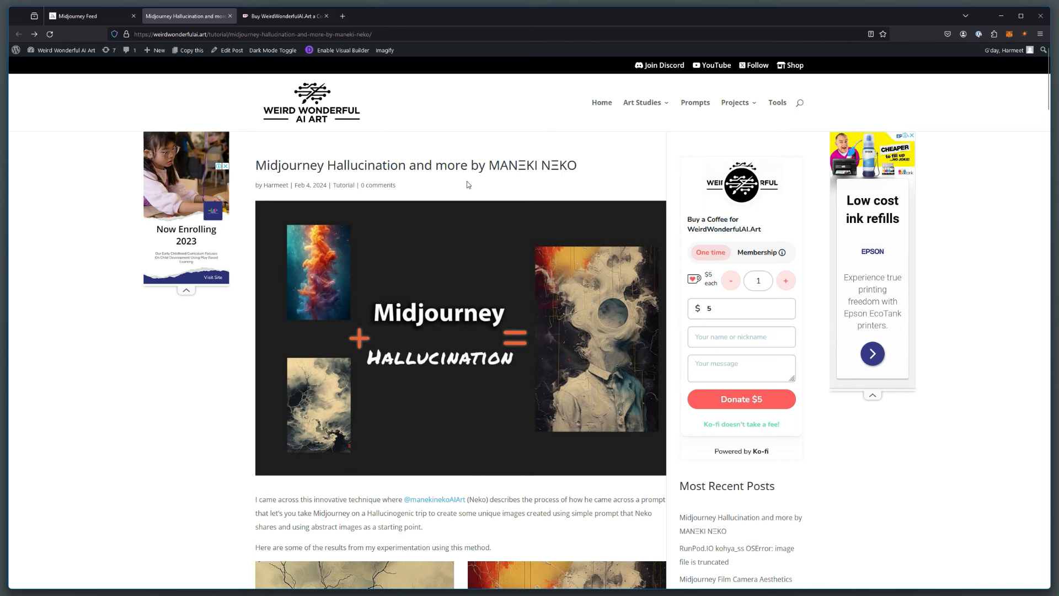
mouse_move(350, 303)
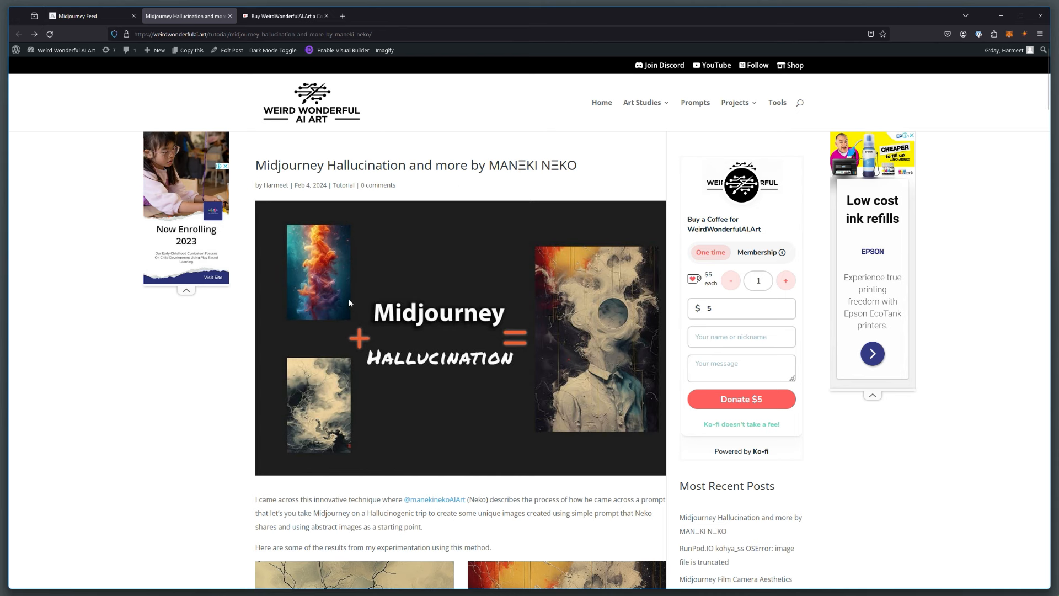
mouse_move(347, 299)
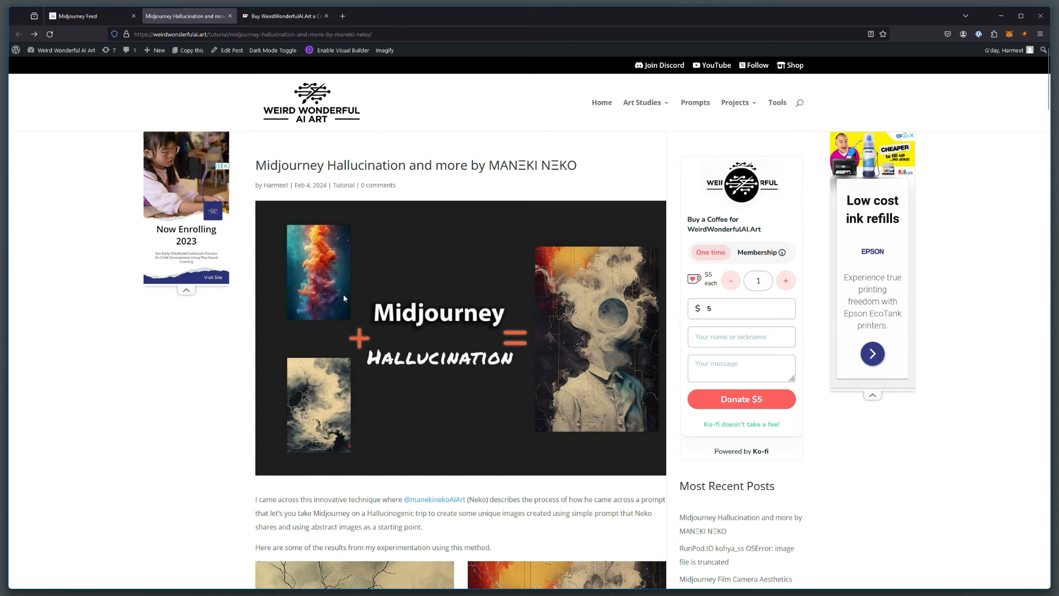
mouse_move(553, 351)
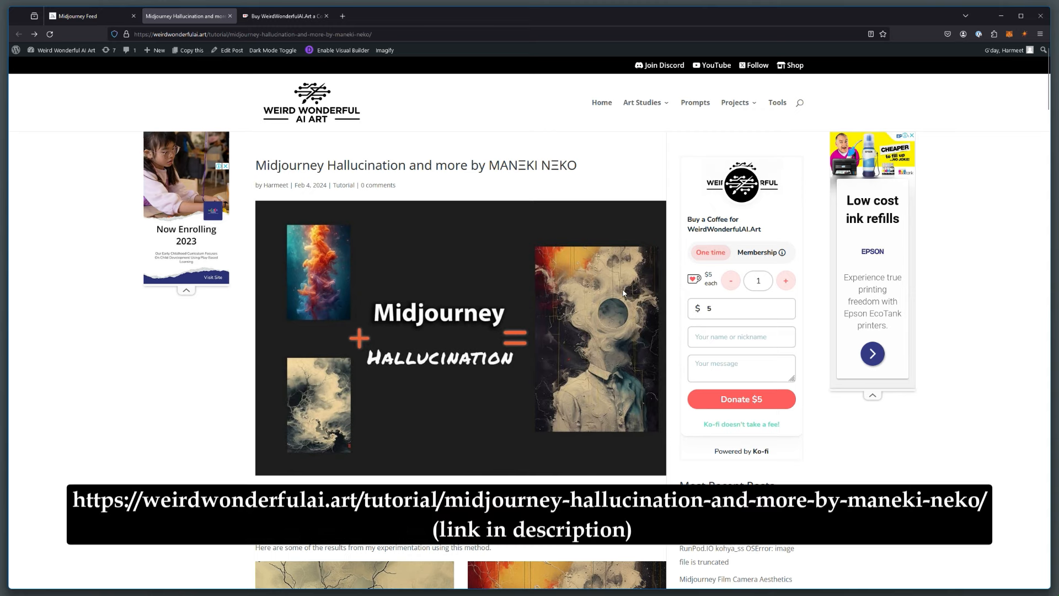
scroll(down, 3)
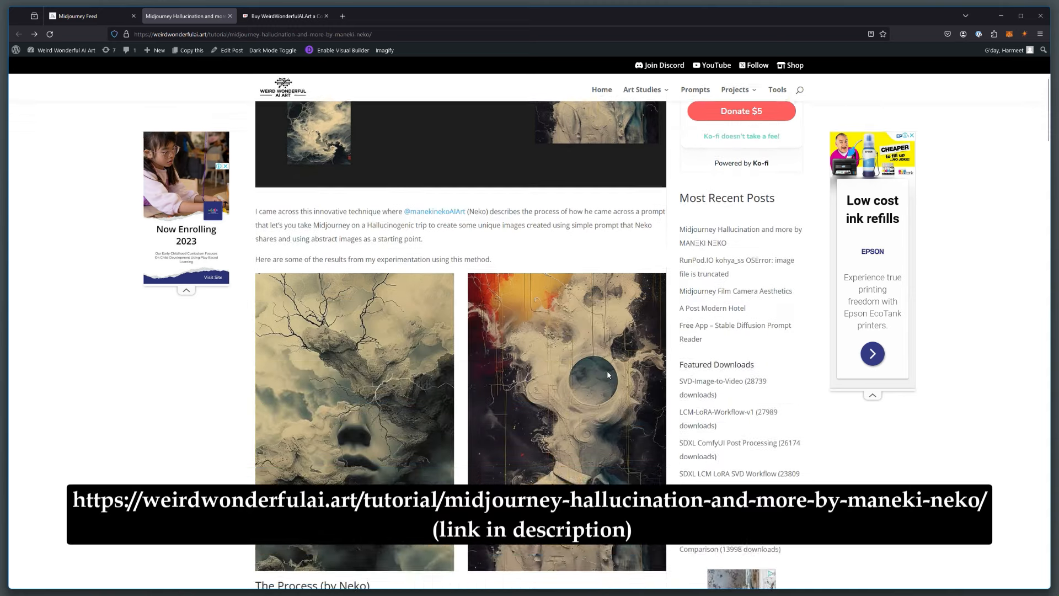
scroll(down, 3)
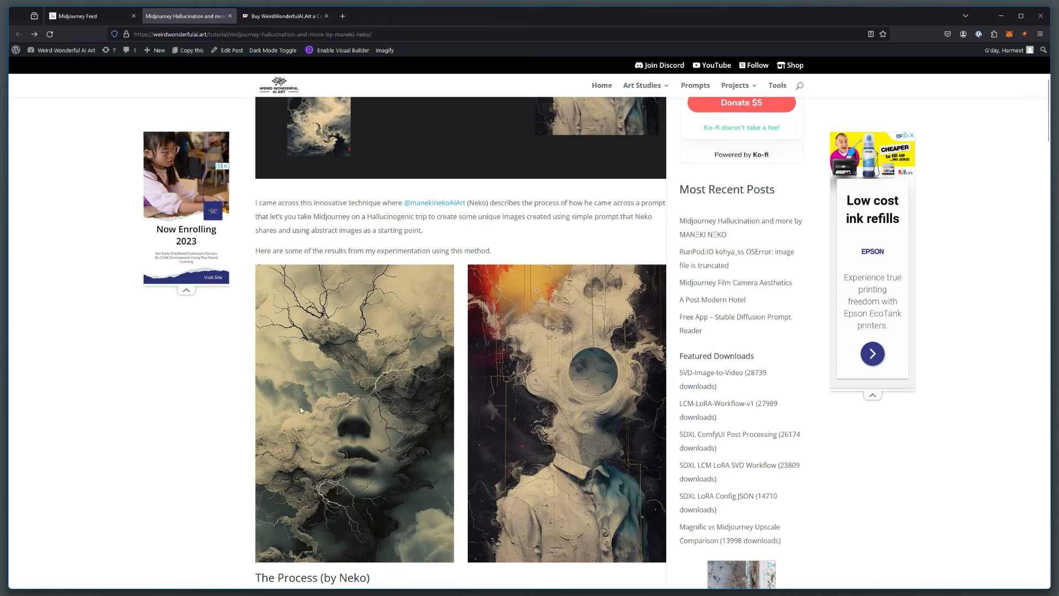
mouse_move(603, 389)
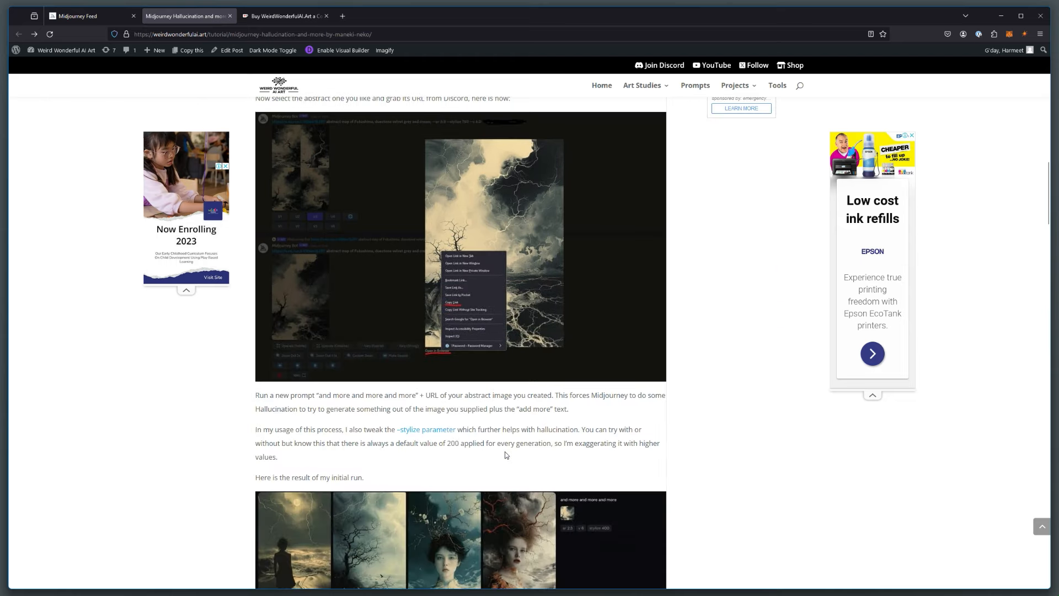
scroll(down, 3)
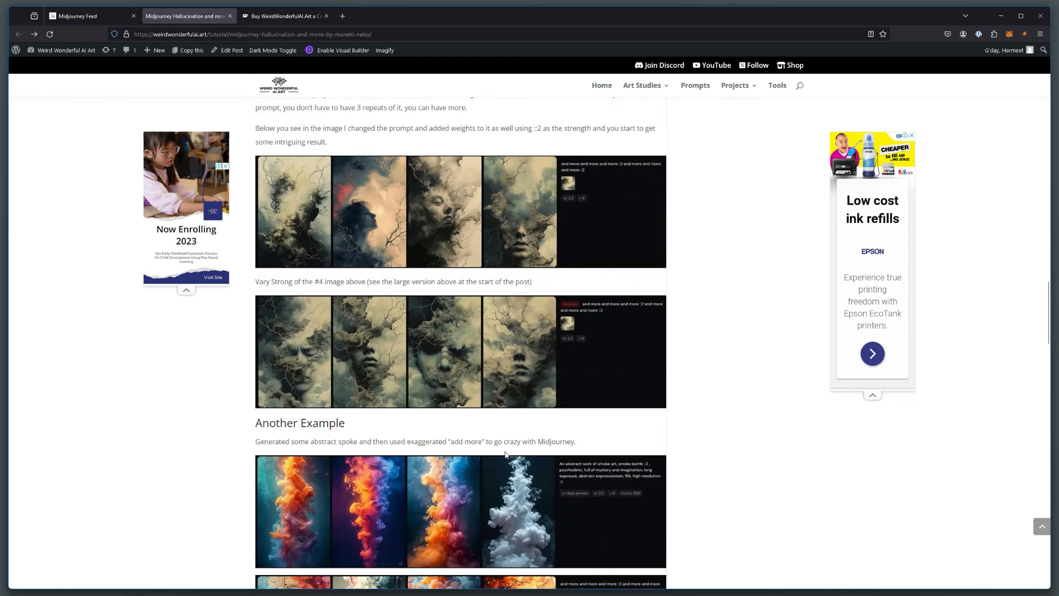
scroll(down, 3)
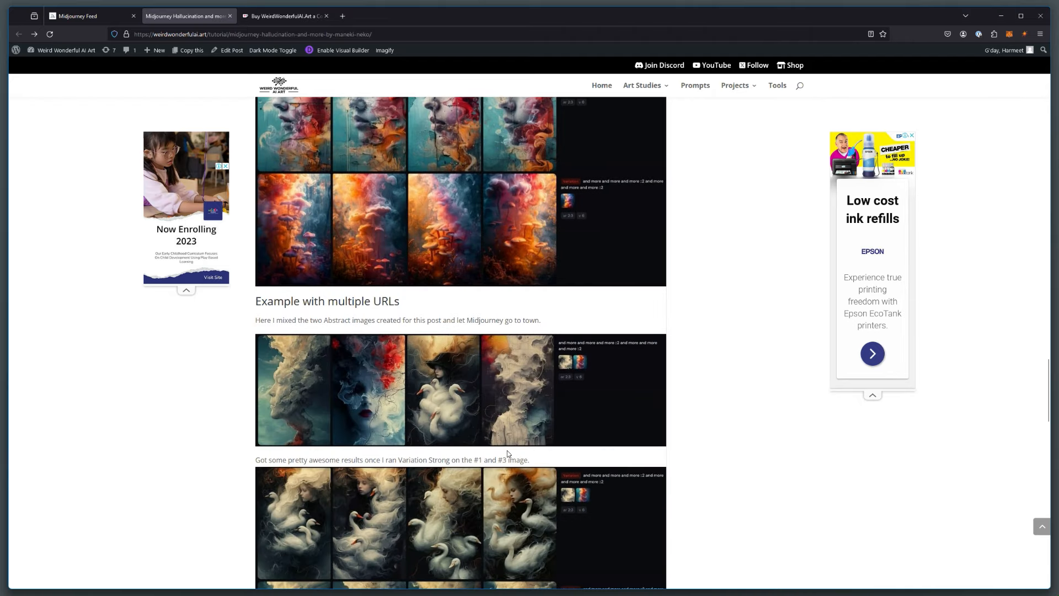
mouse_move(535, 478)
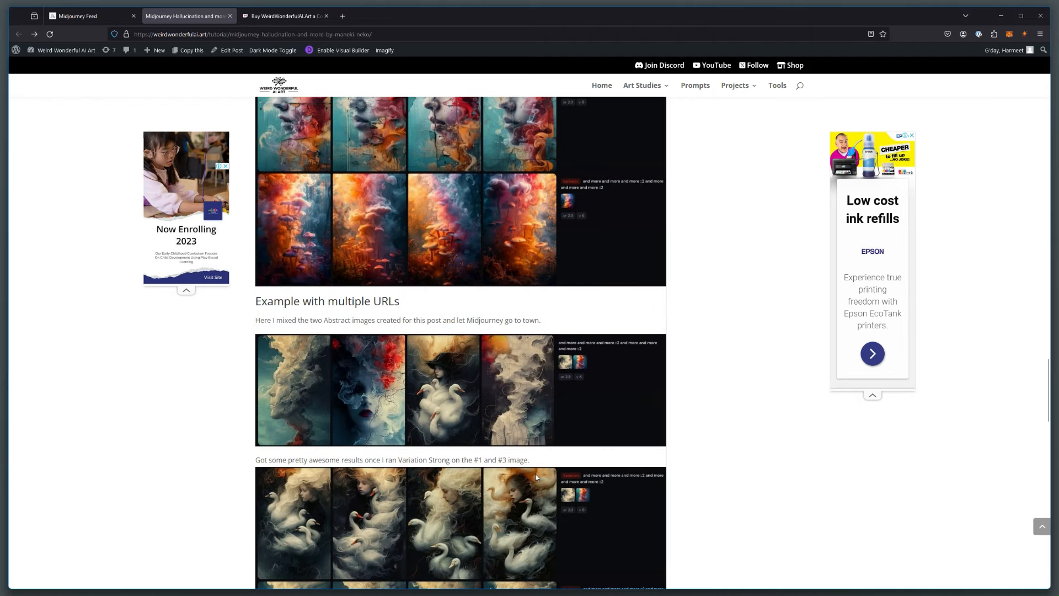
mouse_move(415, 293)
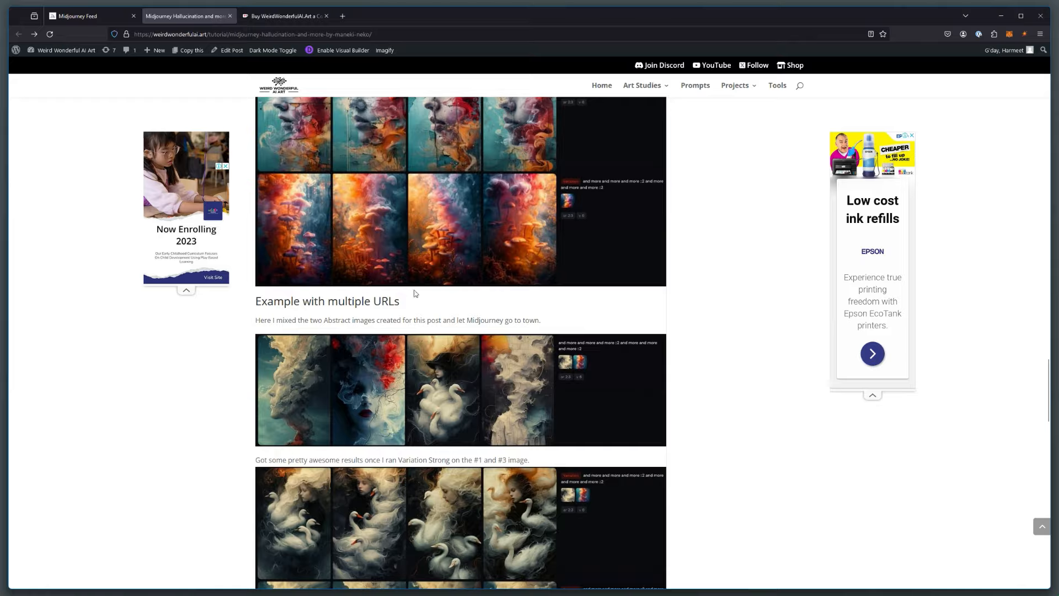
Step: Add the striped-face portrait and orange flower painting from Explore as image prompts
click(81, 15)
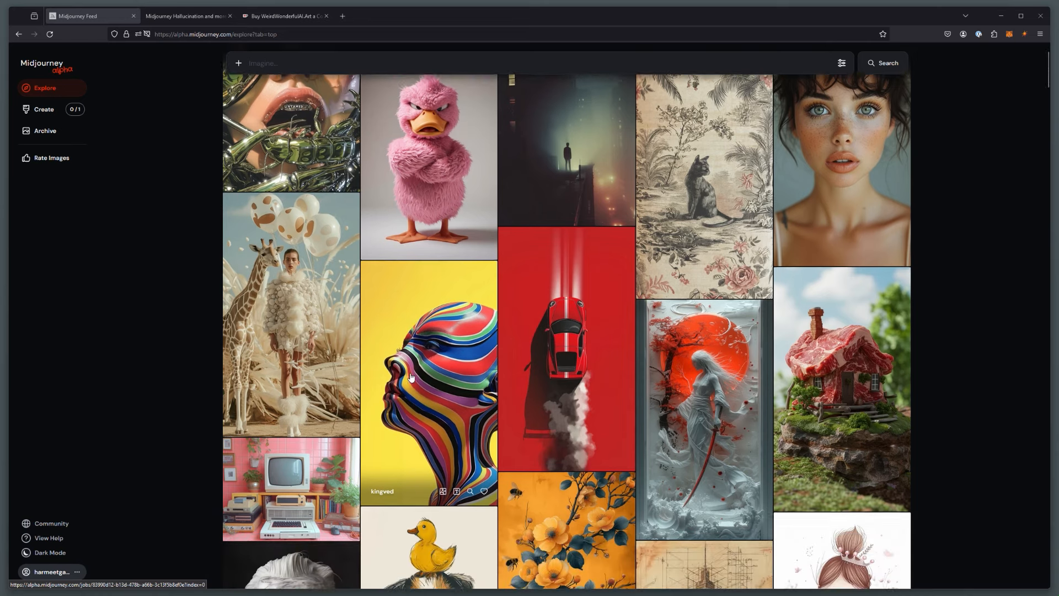
scroll(down, 3)
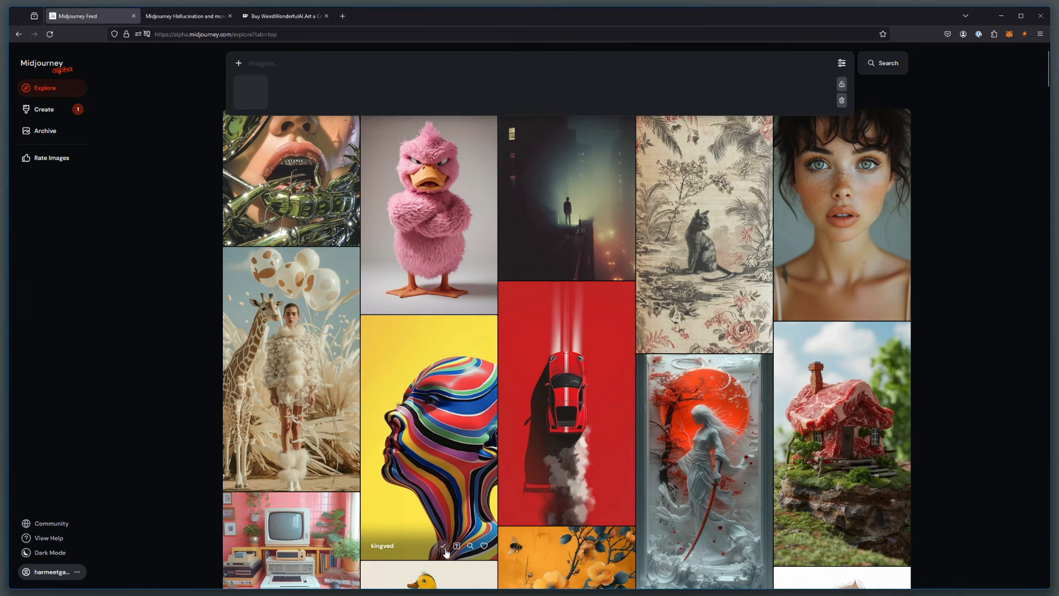
scroll(down, 3)
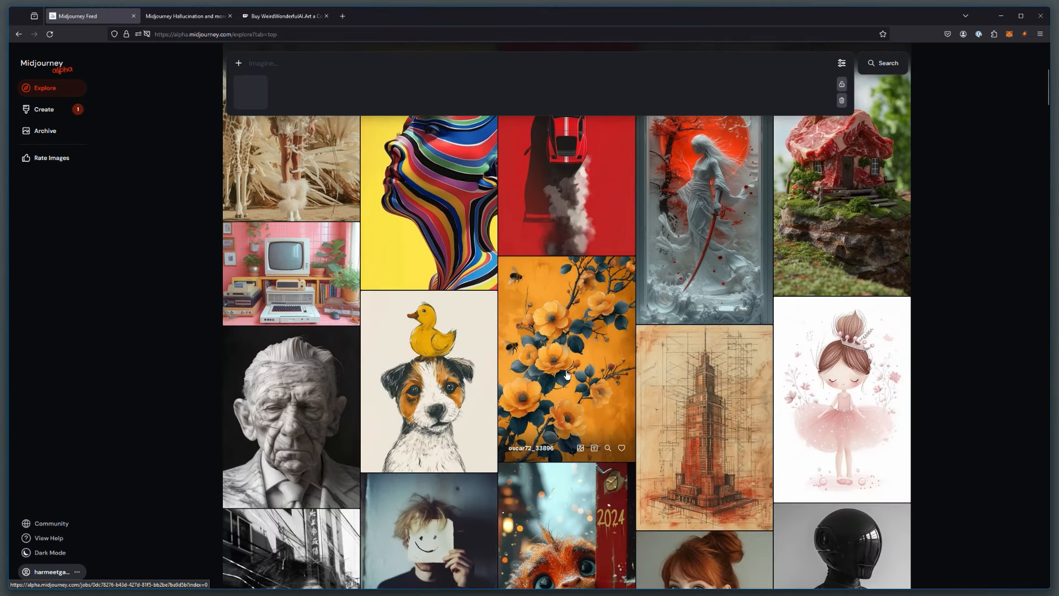
click(580, 448)
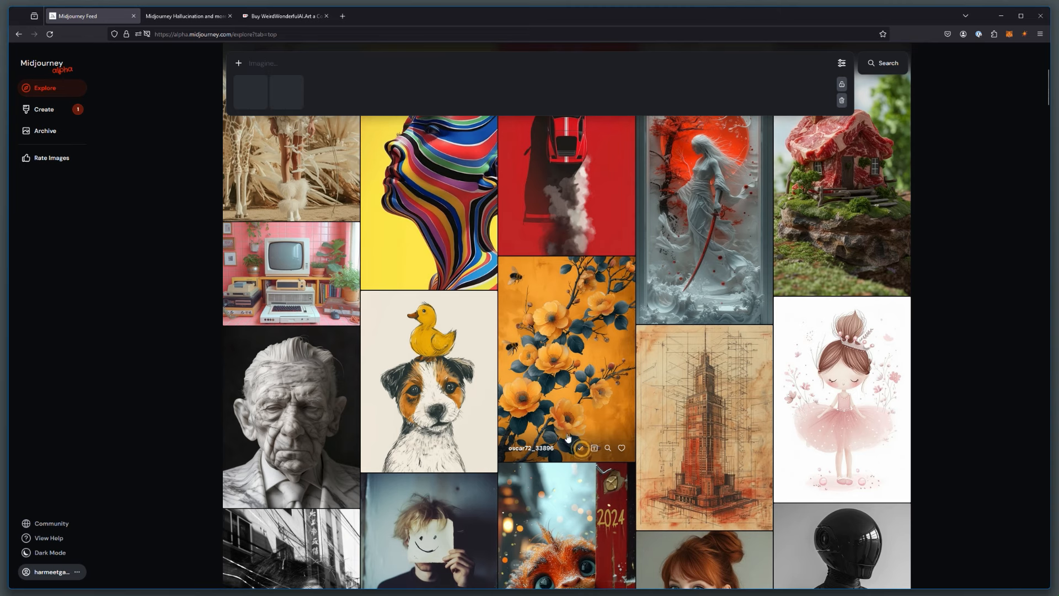
scroll(down, 3)
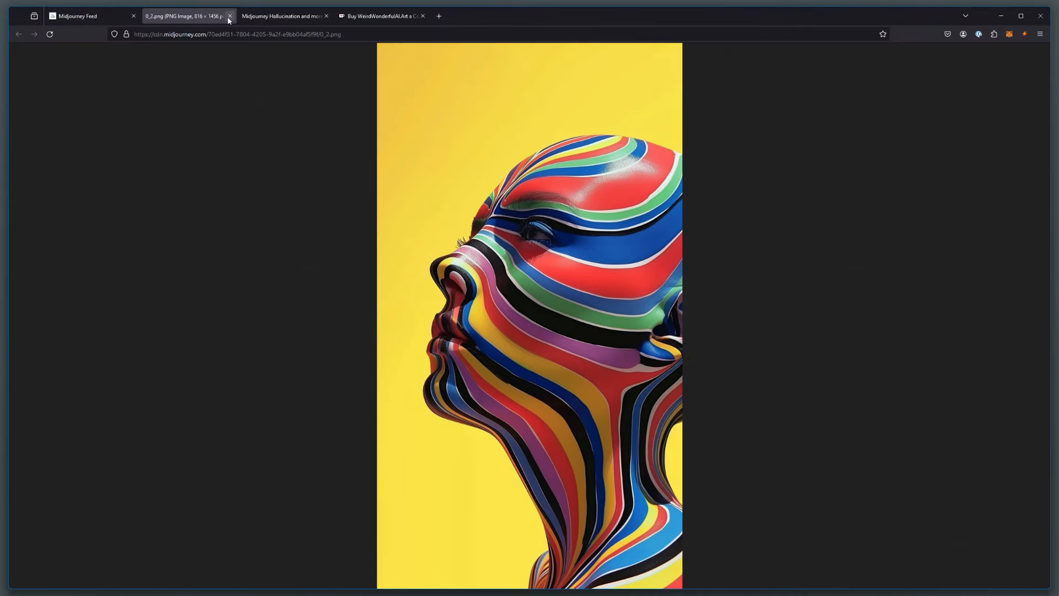
click(230, 16)
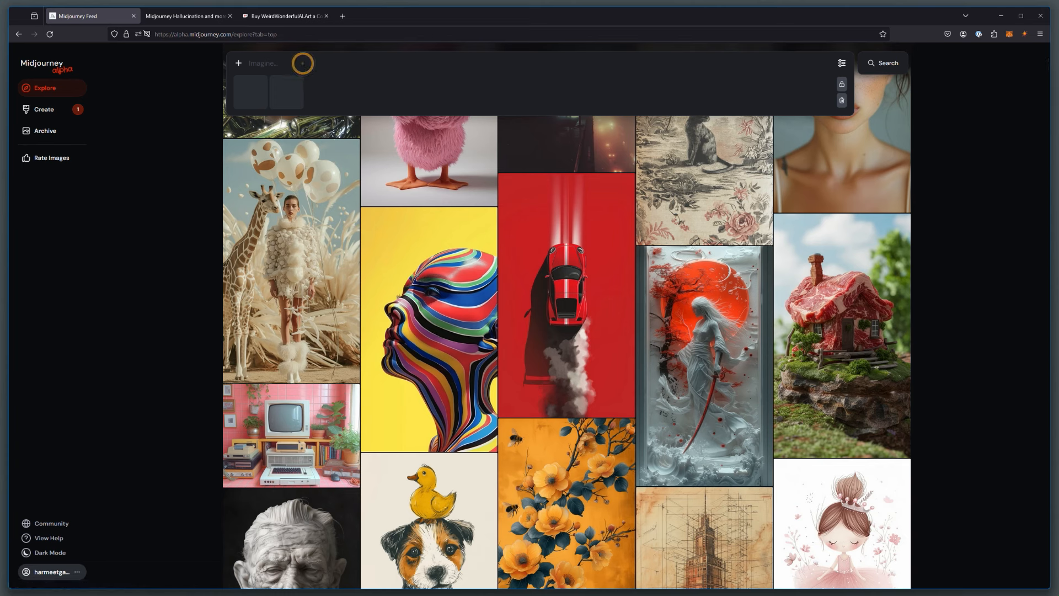
click(268, 63)
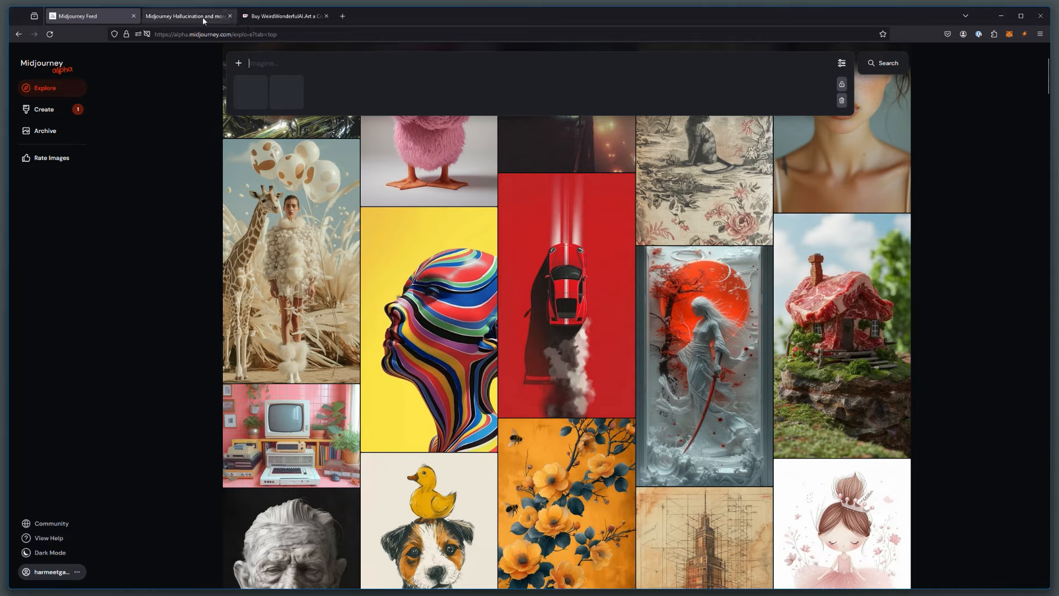
Step: Select the phrase 'add more' in the post's 'Run a new prompt' step
click(188, 16)
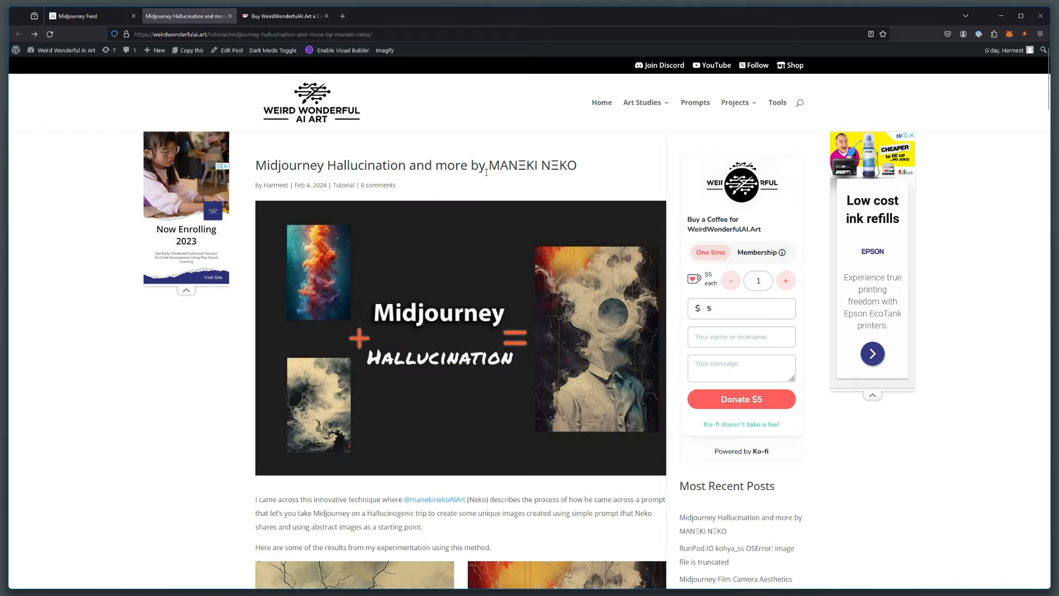
scroll(down, 3)
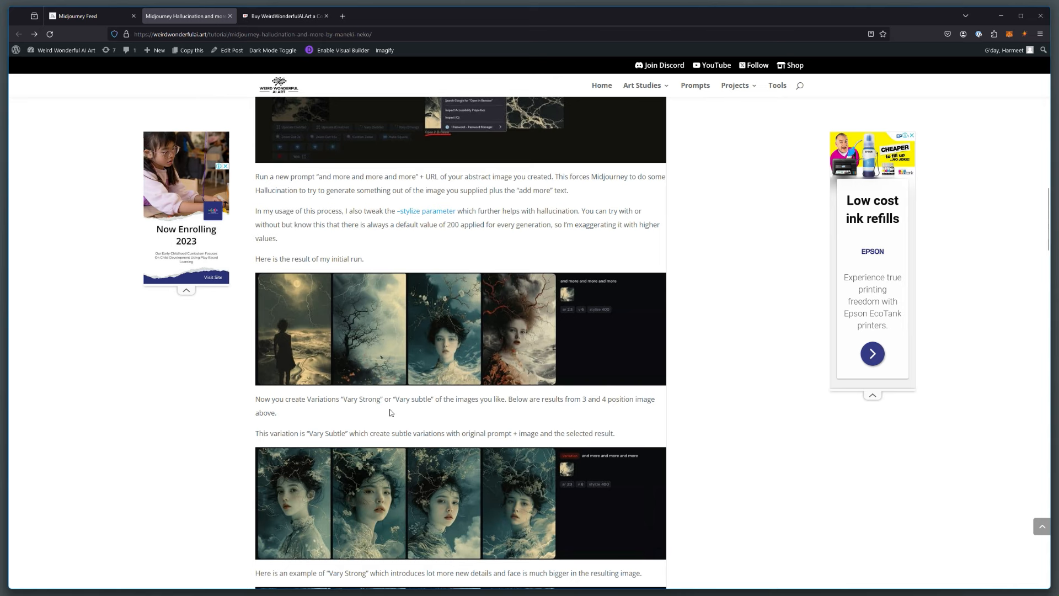
mouse_move(557, 180)
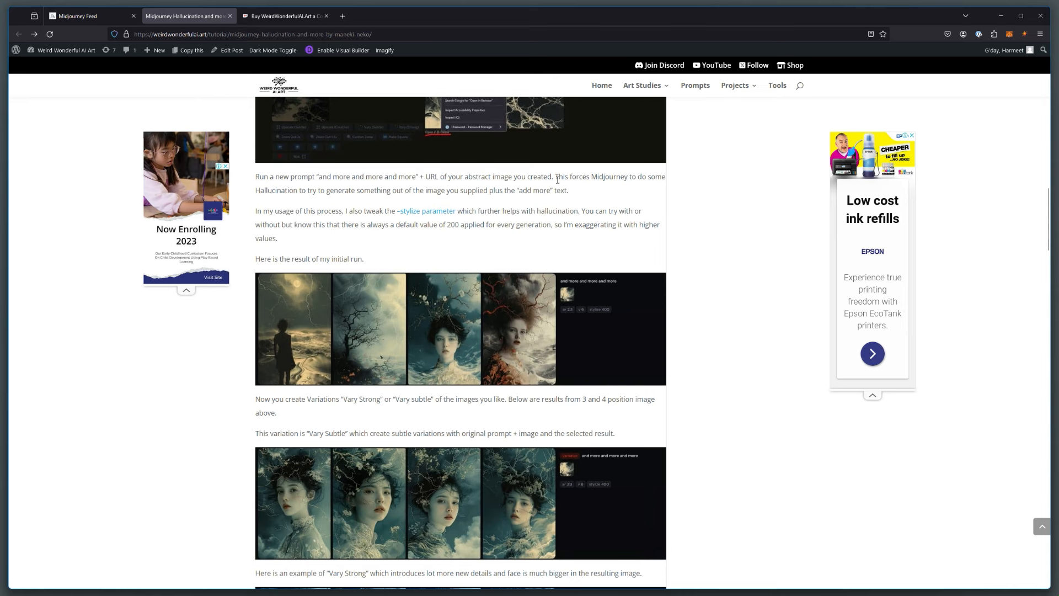
double_click(536, 190)
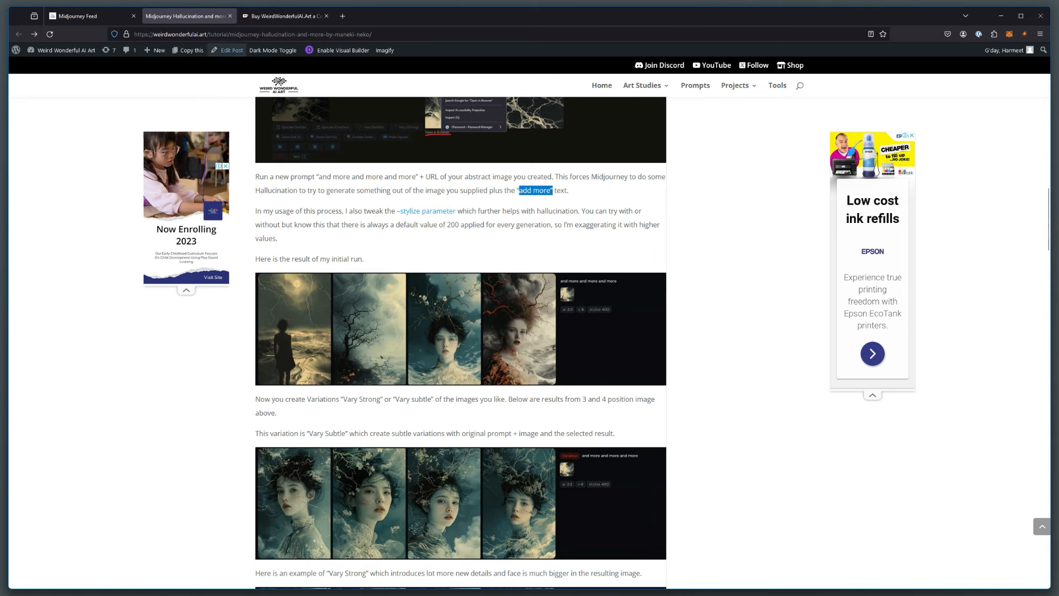
Step: Submit the prompt 'and more and more and more --ar 2:3' with the image references
click(76, 15)
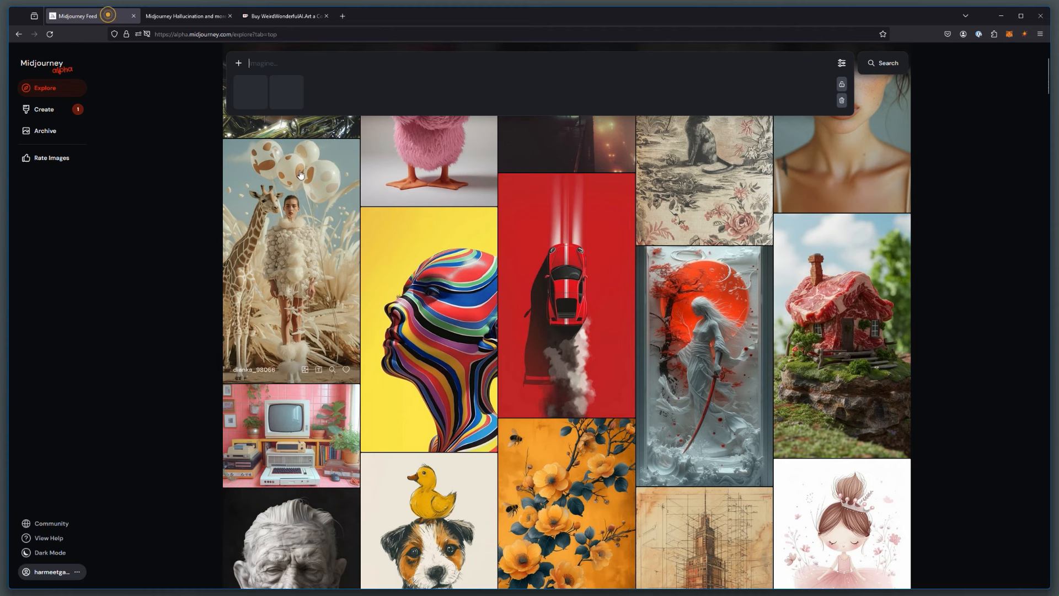
text(a)
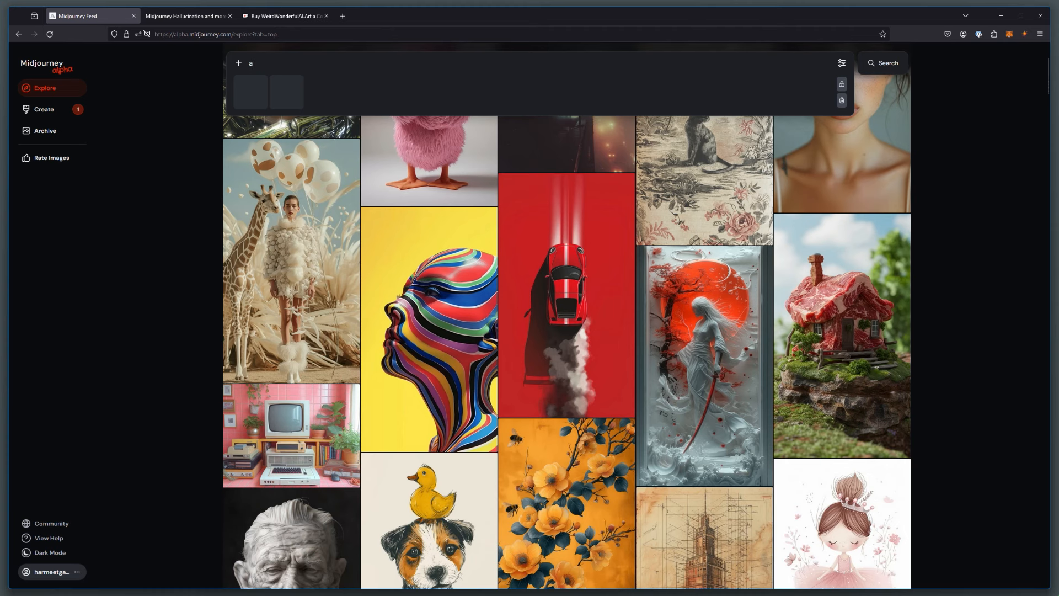
text(nd more)
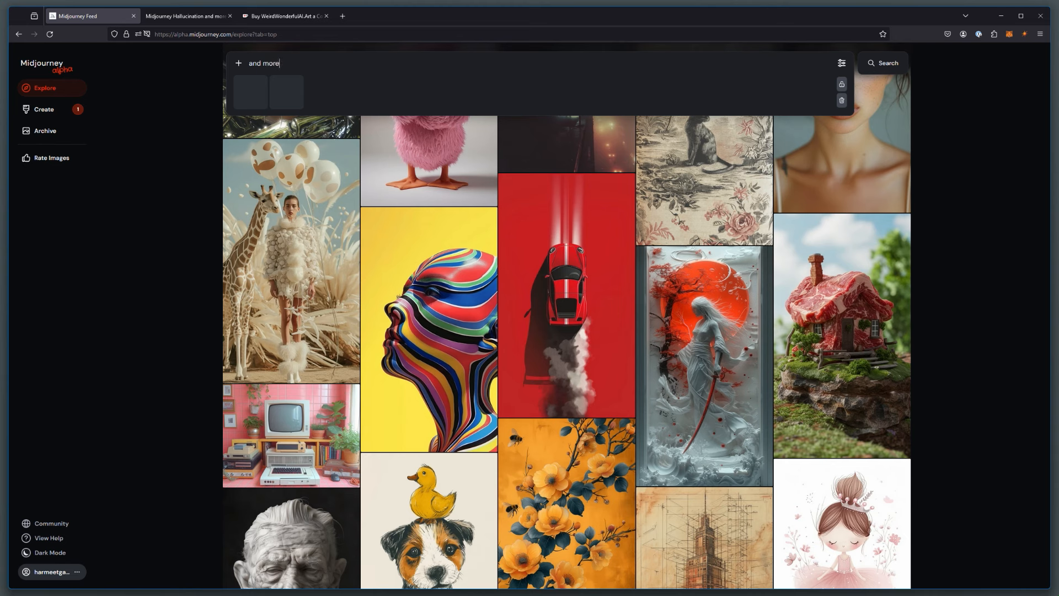
text(and more and more)
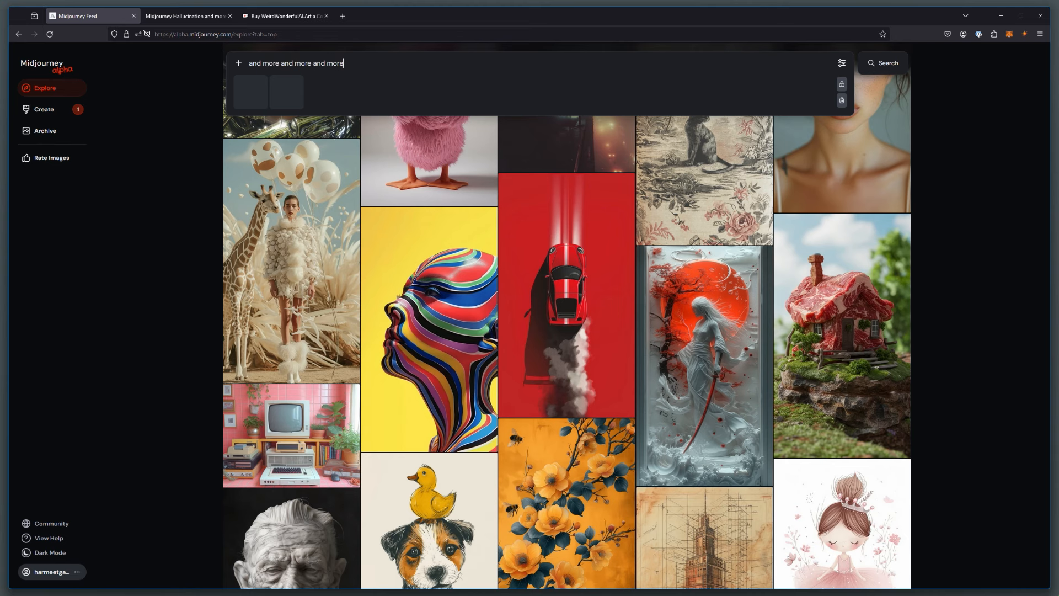
text(--ar)
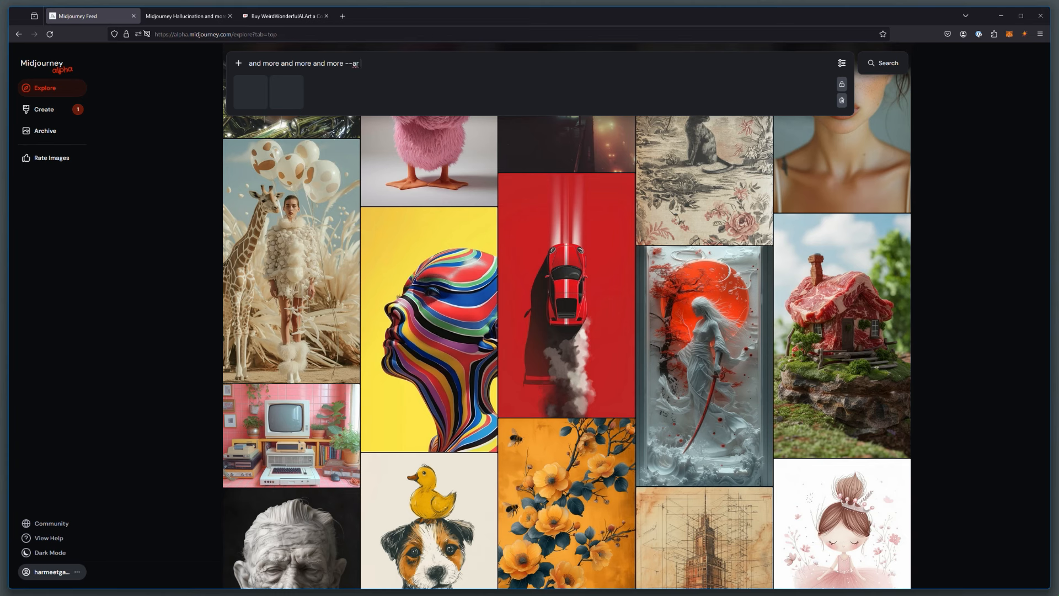
text(2:)
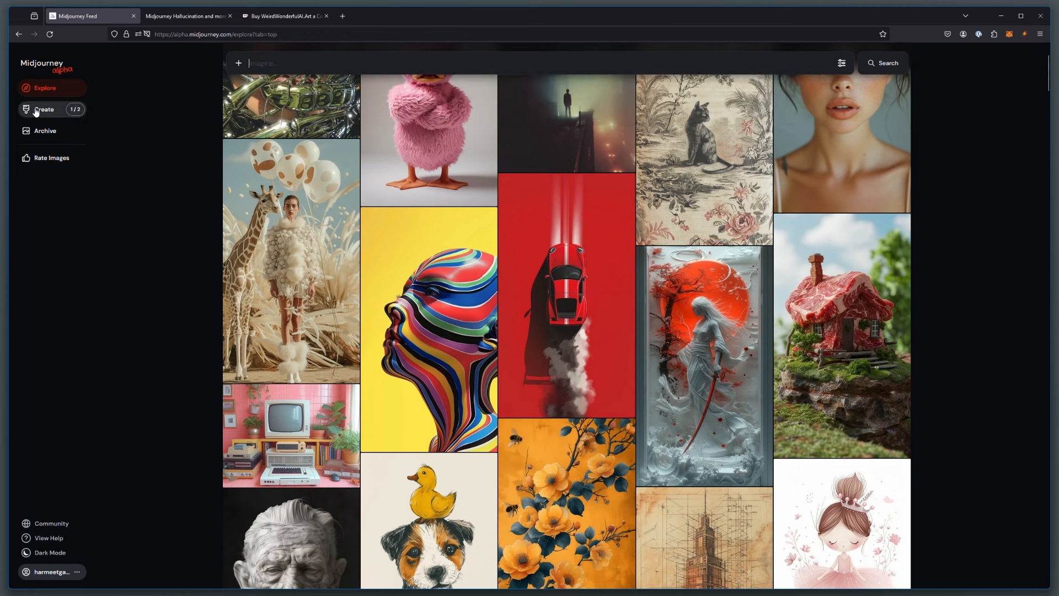
mouse_move(44, 110)
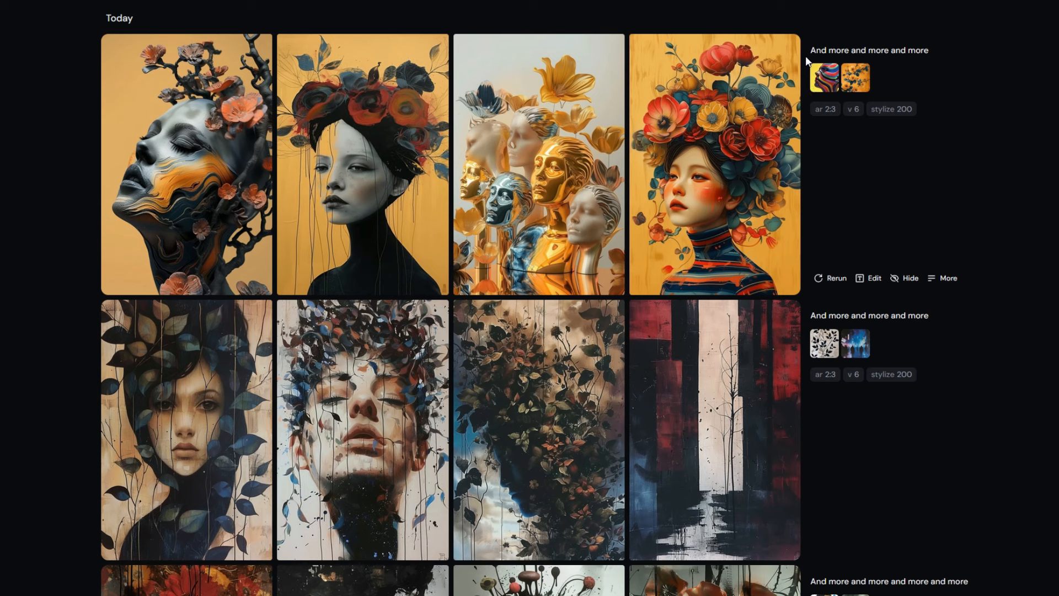
mouse_move(899, 61)
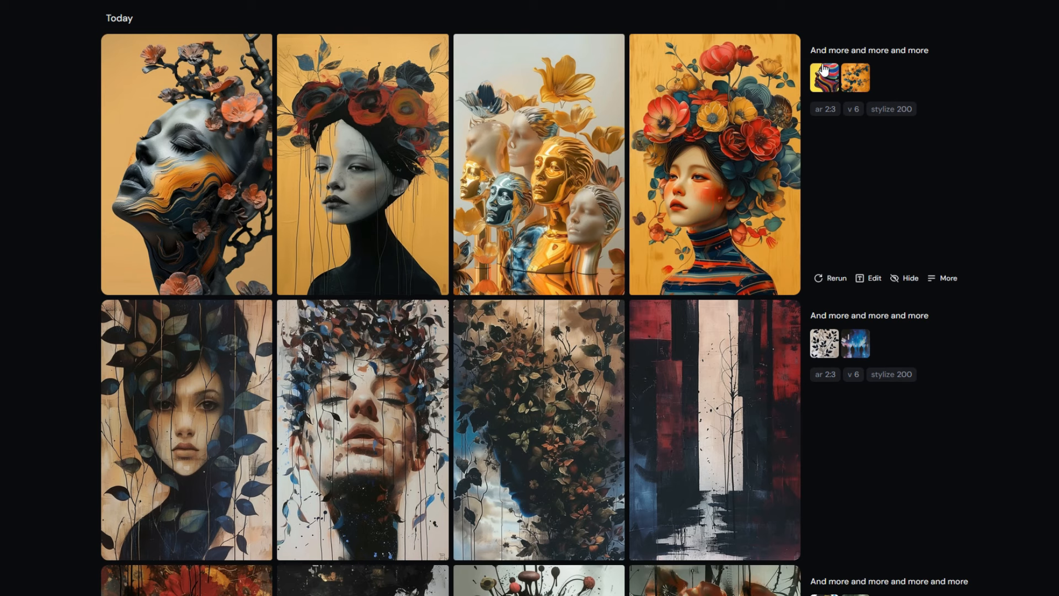
mouse_move(853, 91)
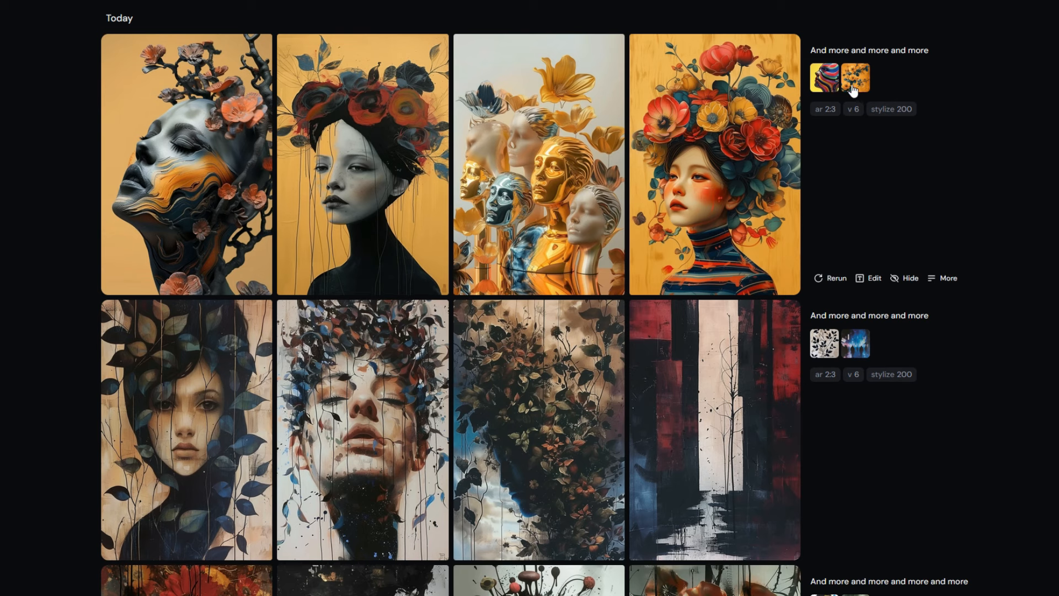
mouse_move(326, 160)
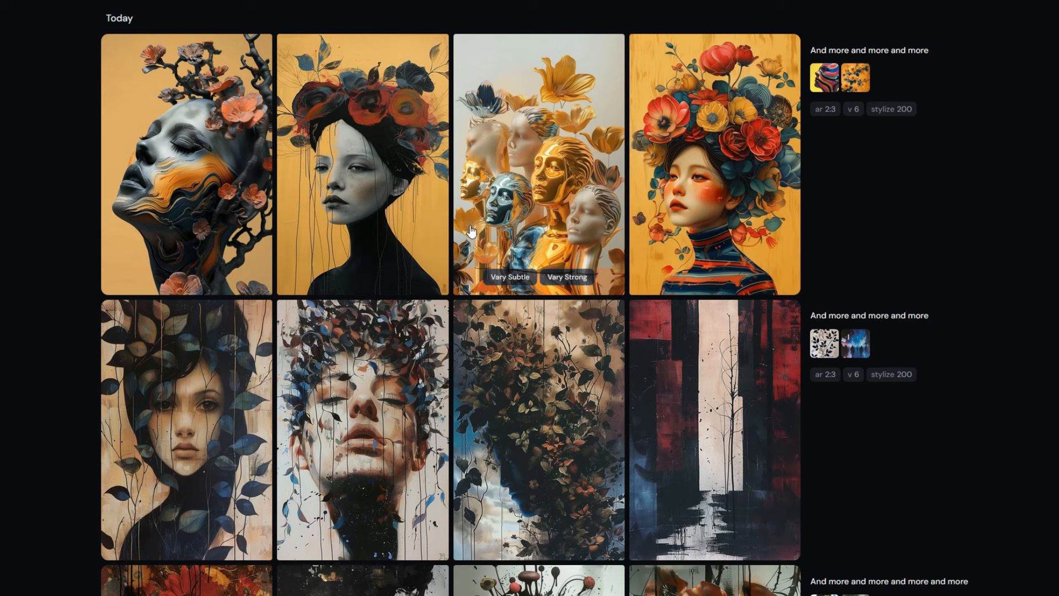
mouse_move(143, 172)
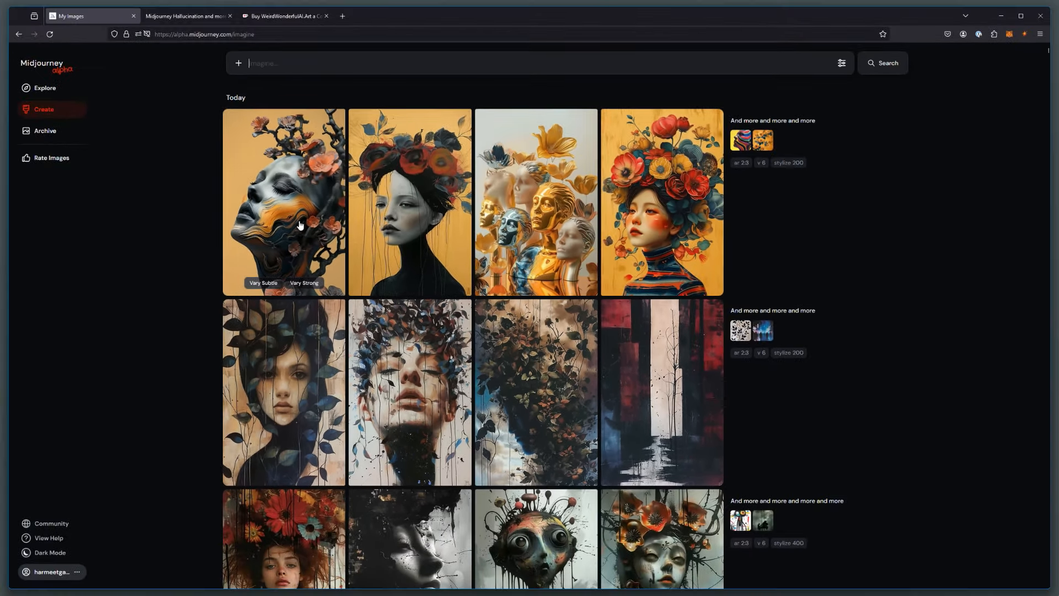
Step: Request Vary Strong on the grey branch face and Vary Subtle on the flower-crowned woman
click(283, 202)
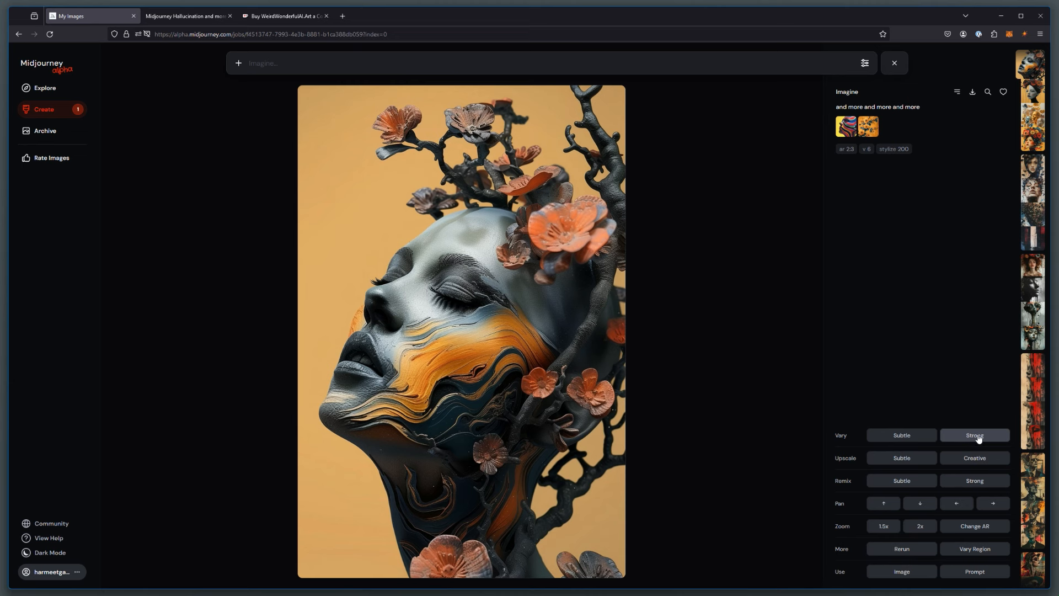
click(974, 436)
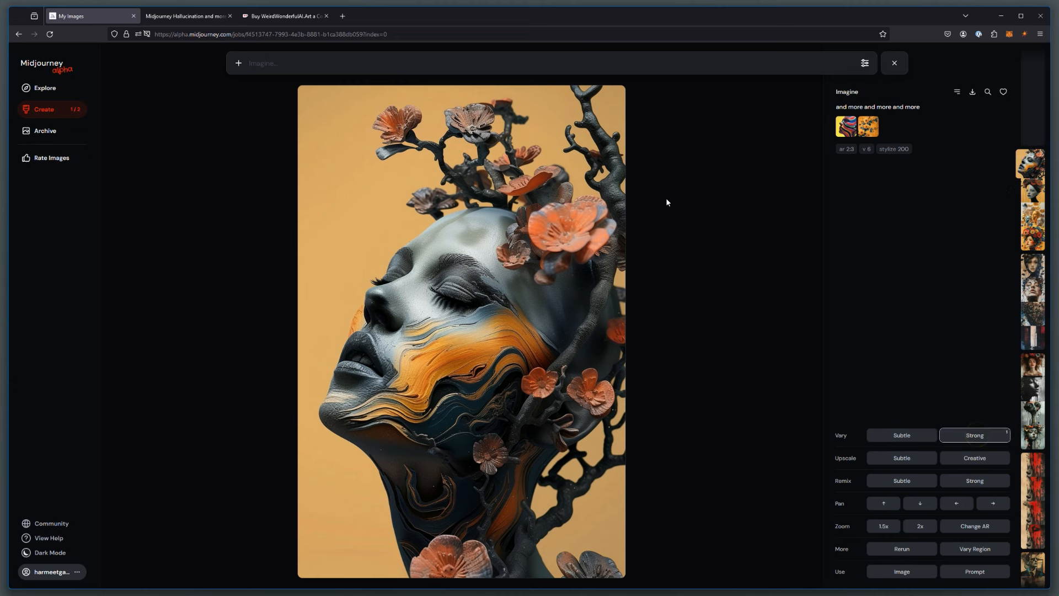
click(894, 63)
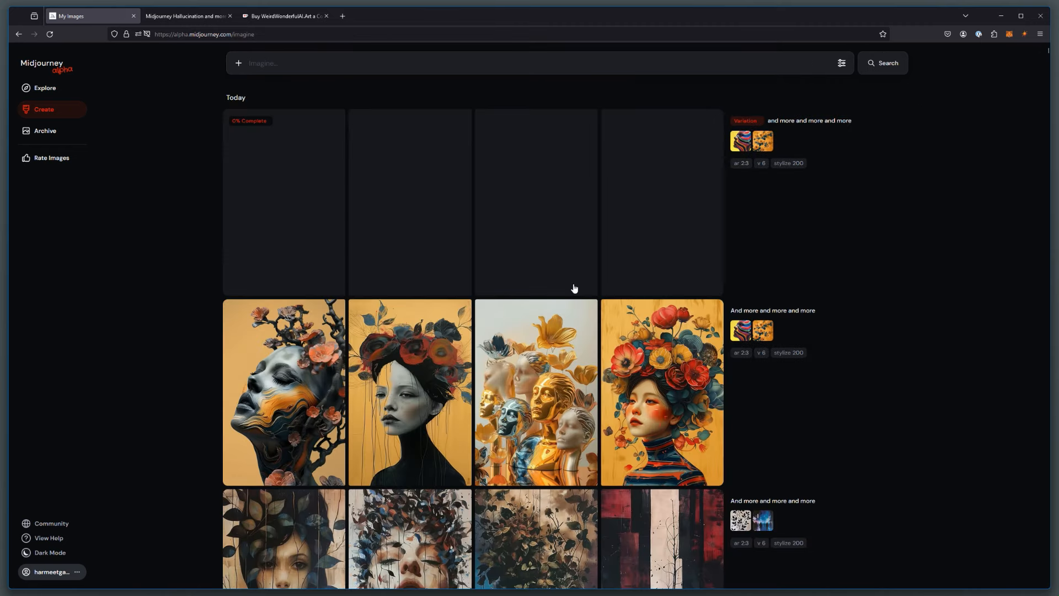
click(661, 393)
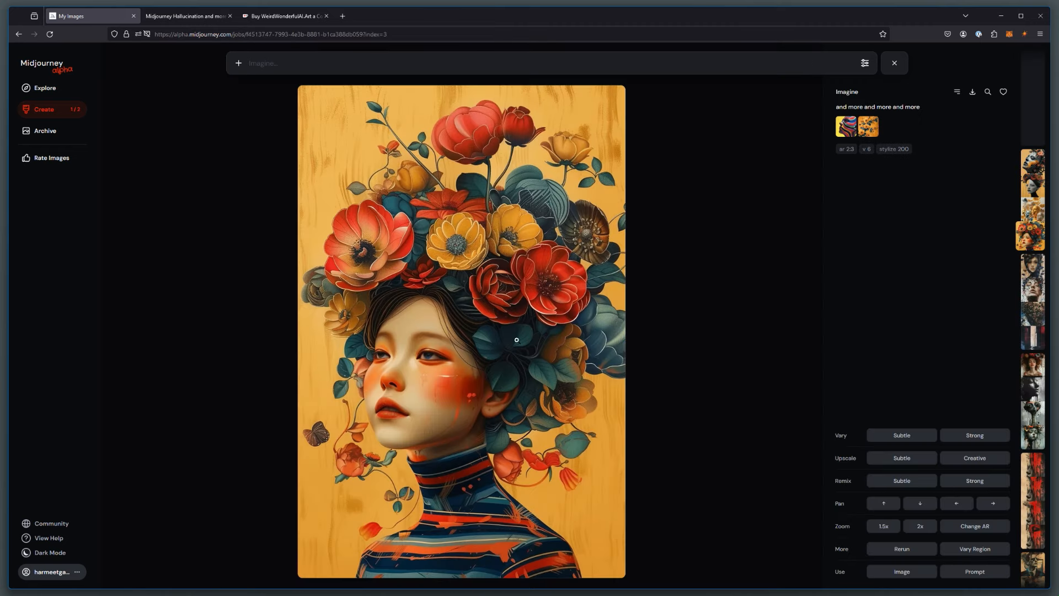
mouse_move(901, 435)
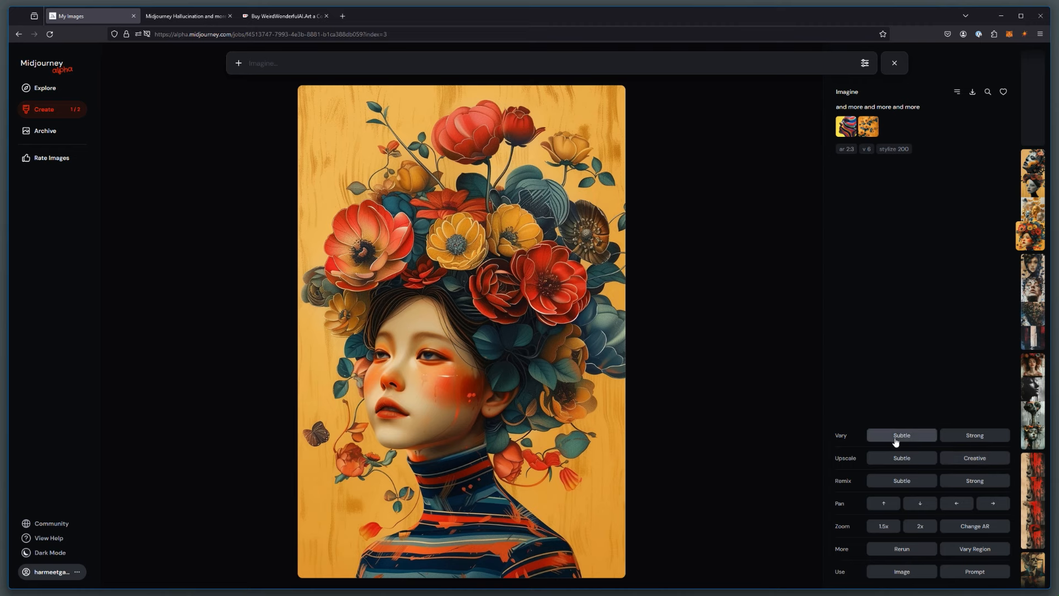
click(901, 435)
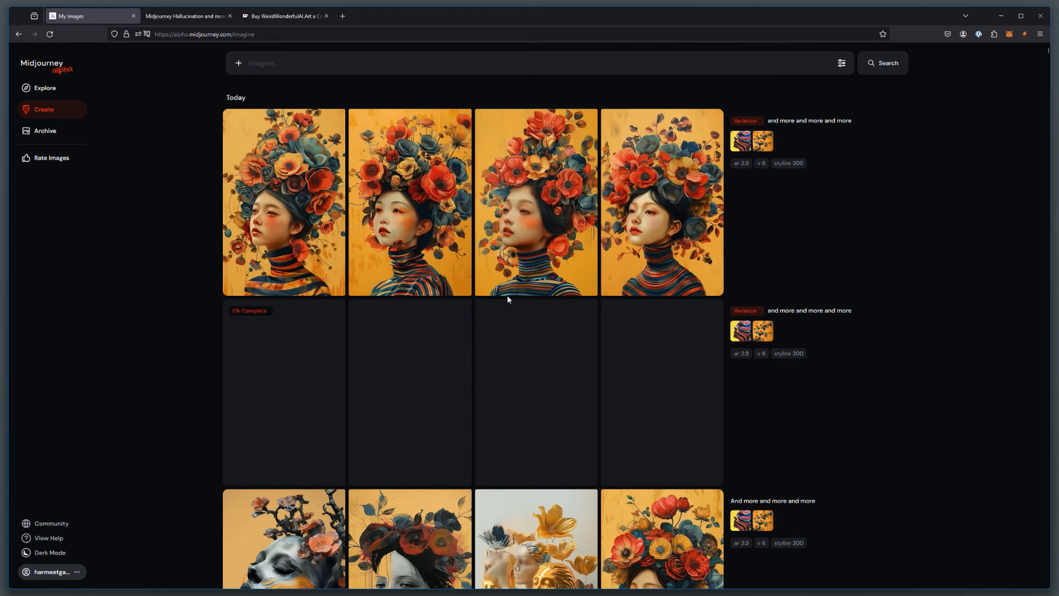
mouse_move(44, 88)
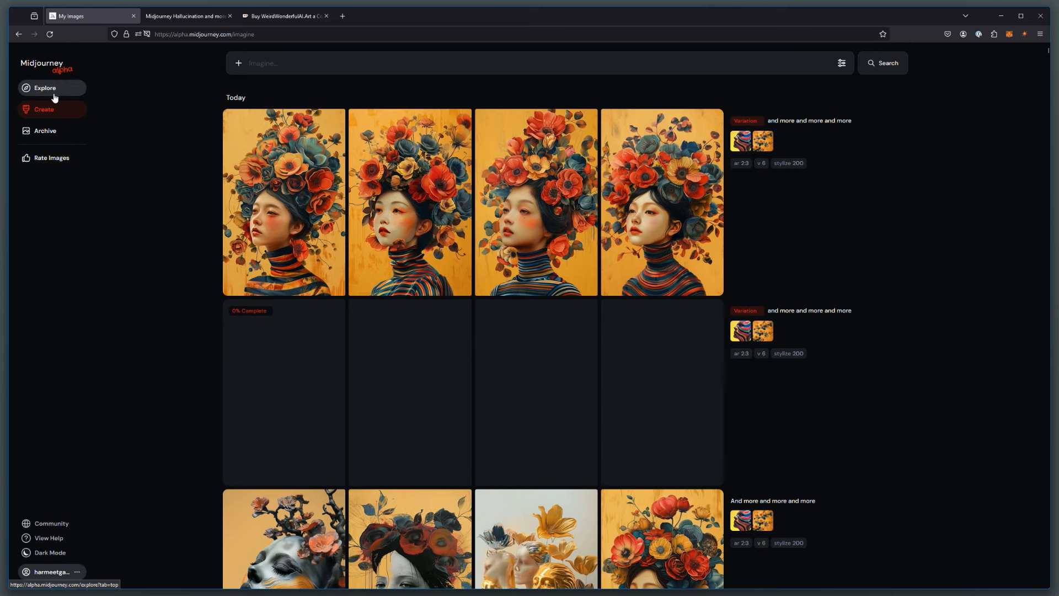
Step: Switch to the community Explore feed and scroll through its images
click(44, 88)
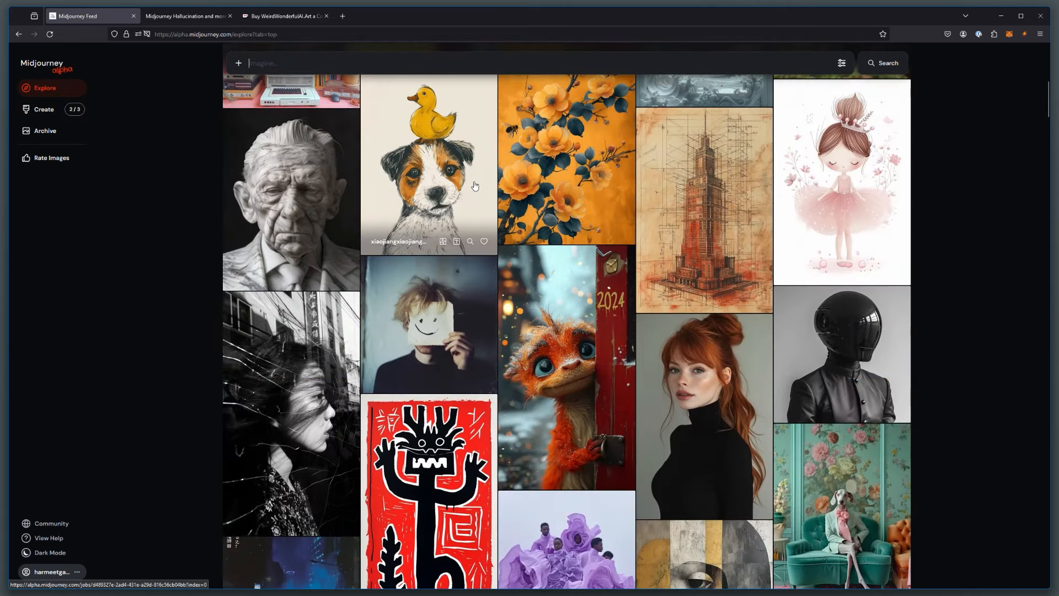
scroll(down, 3)
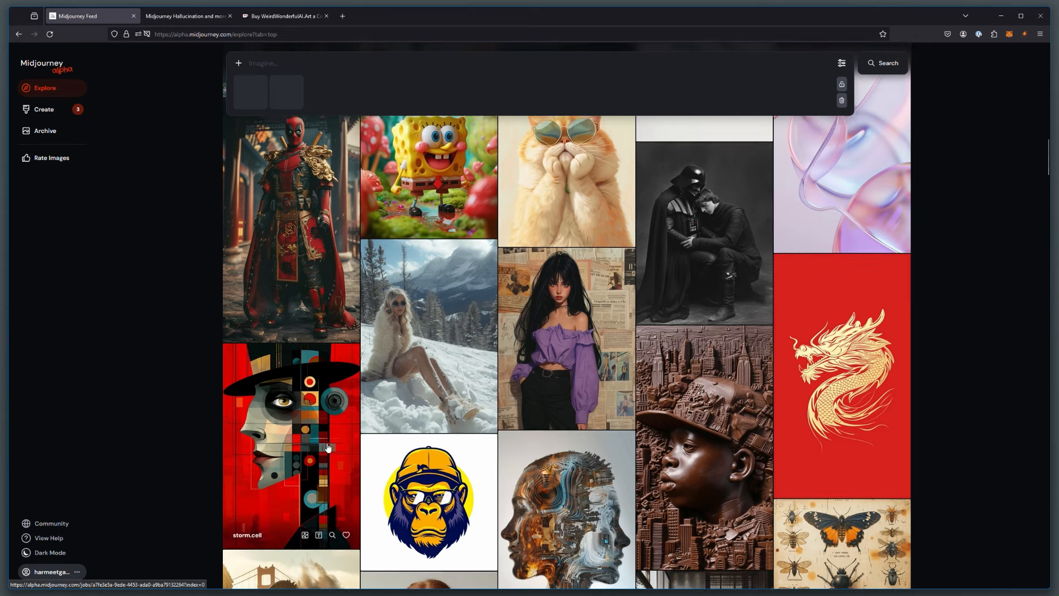
scroll(down, 3)
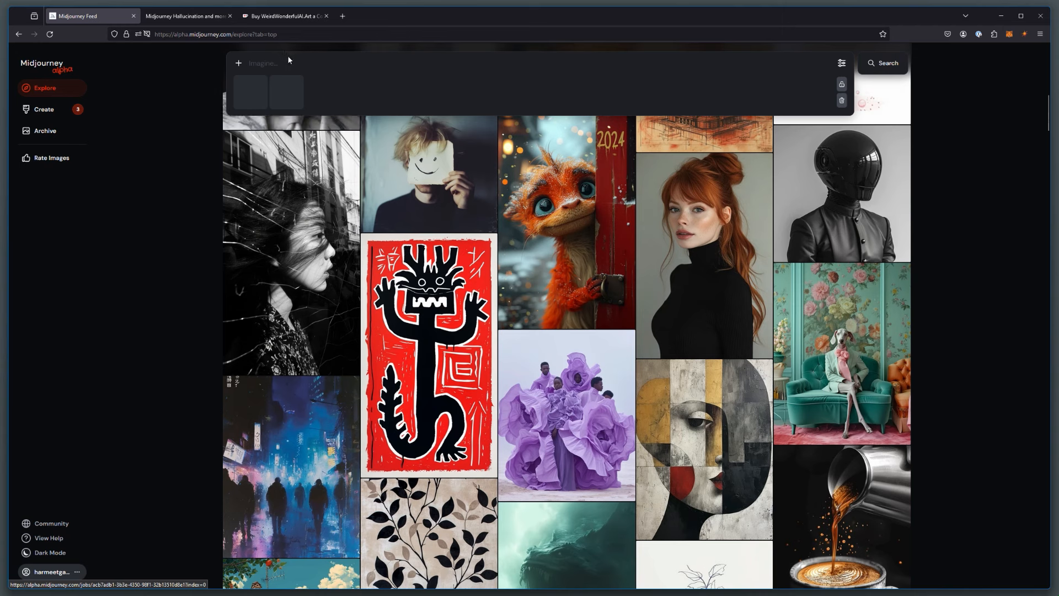
Step: Submit a weighted 'and more::1.5 high and textured' prompt with --stylize 5000
click(264, 63)
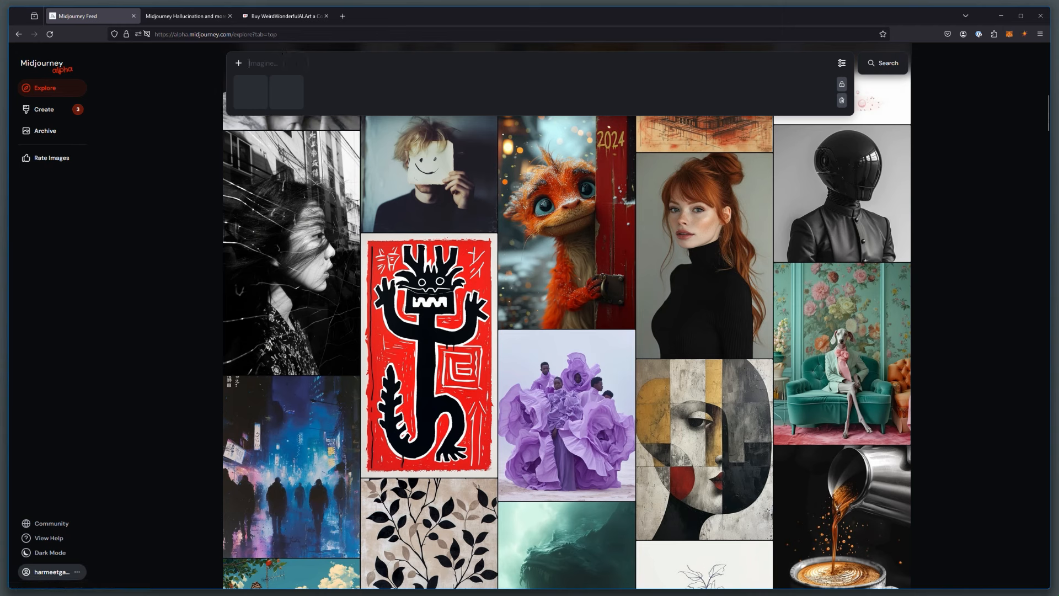
text(and more and more and more)
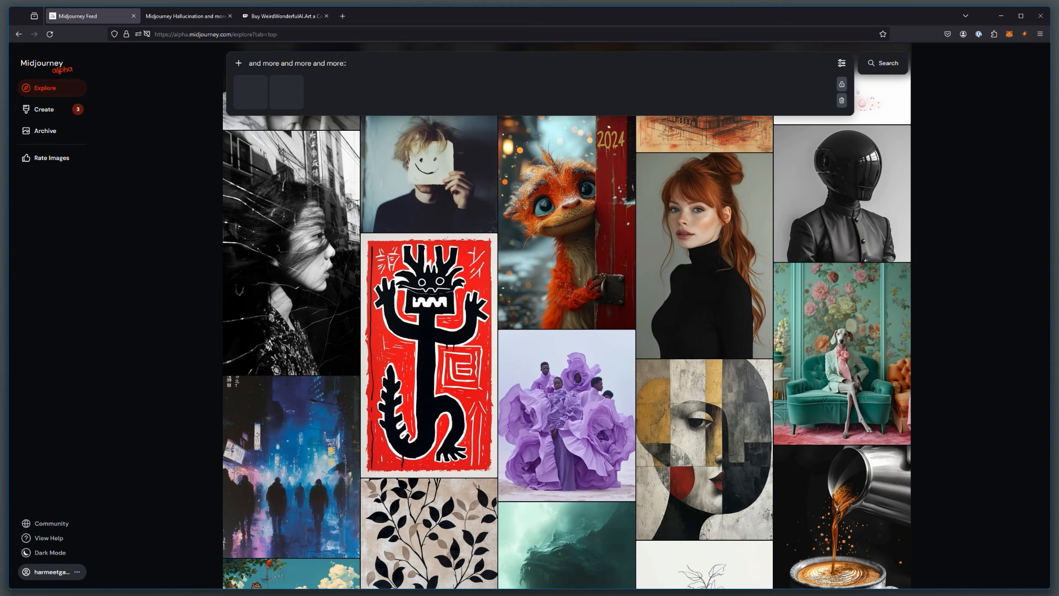
text(::1.5)
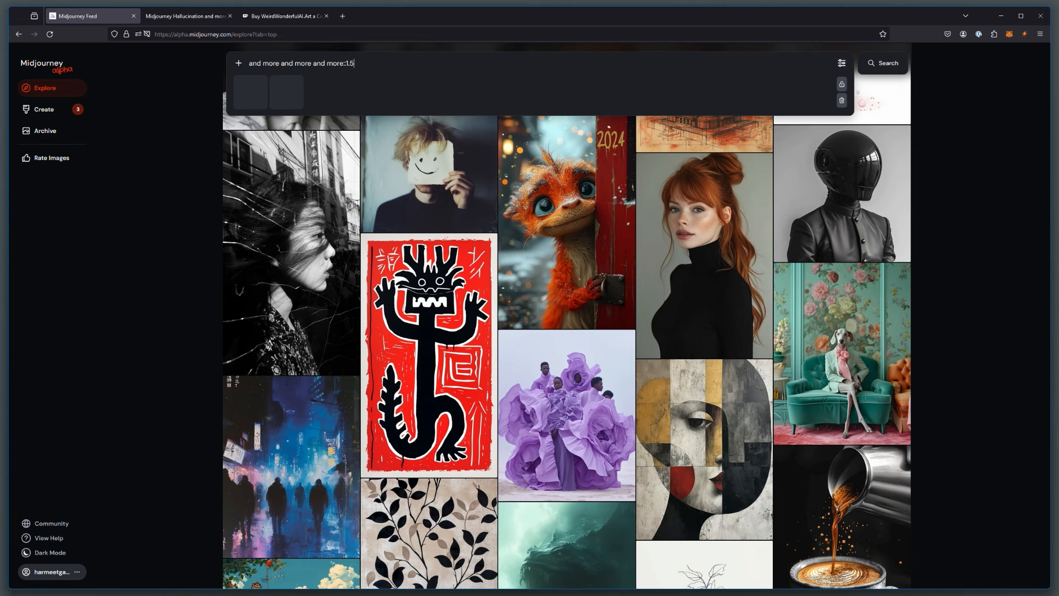
text(highly detaile)
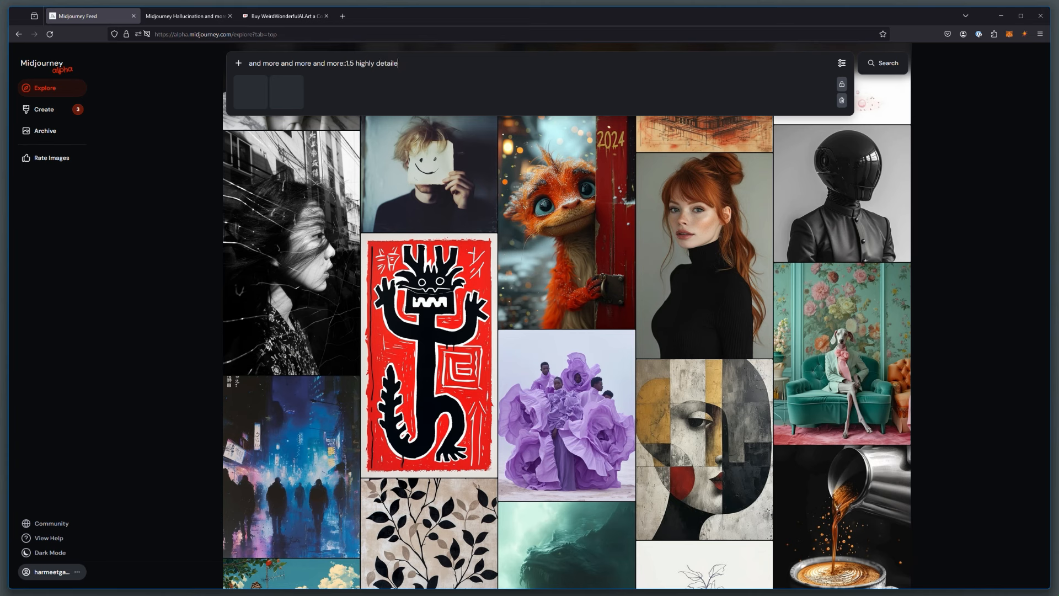
text(and textured)
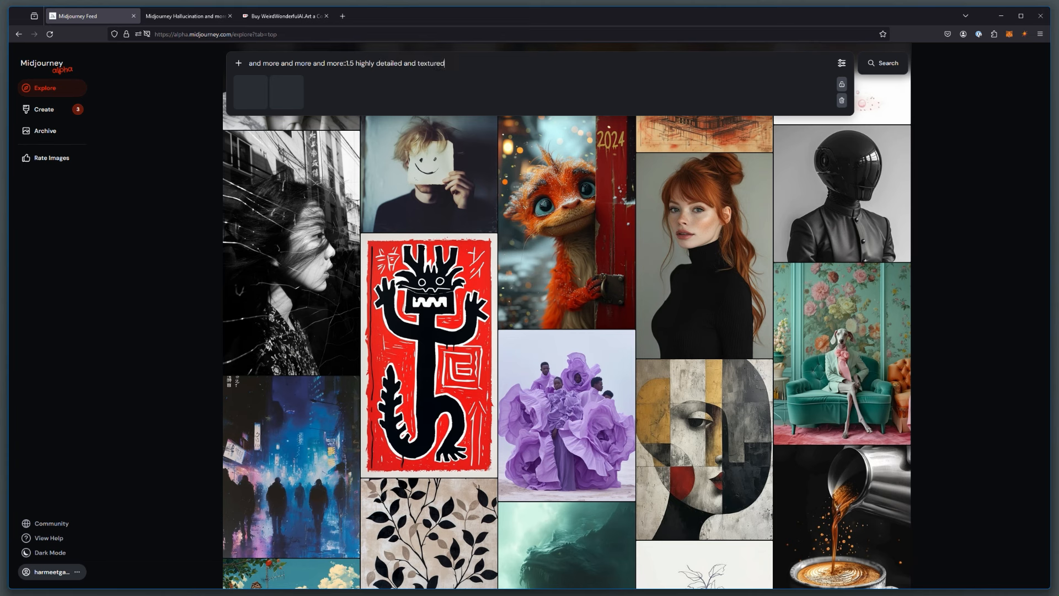
text(--ar 2:3)
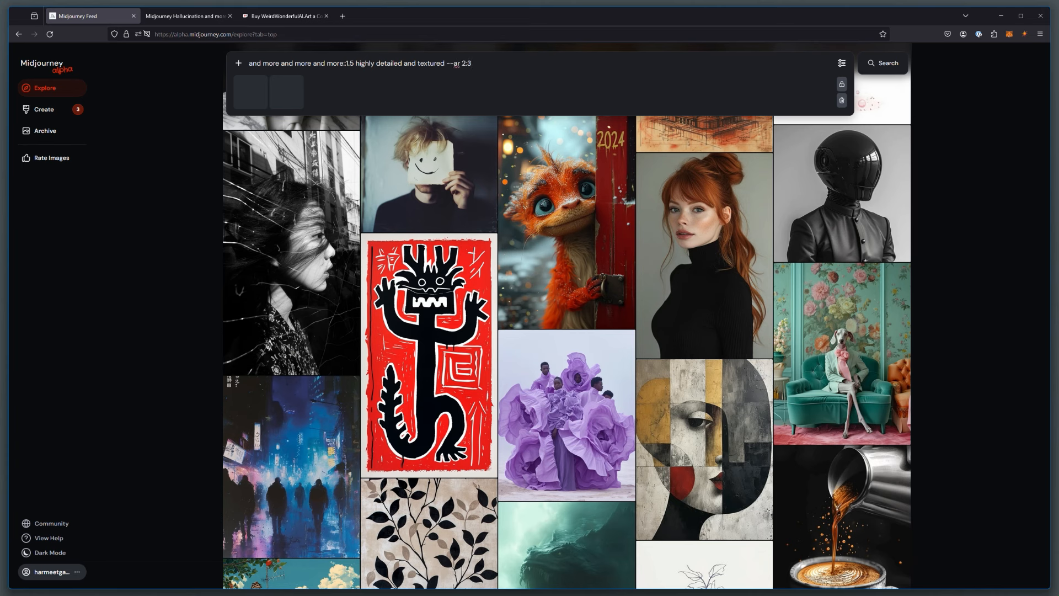
text(--)
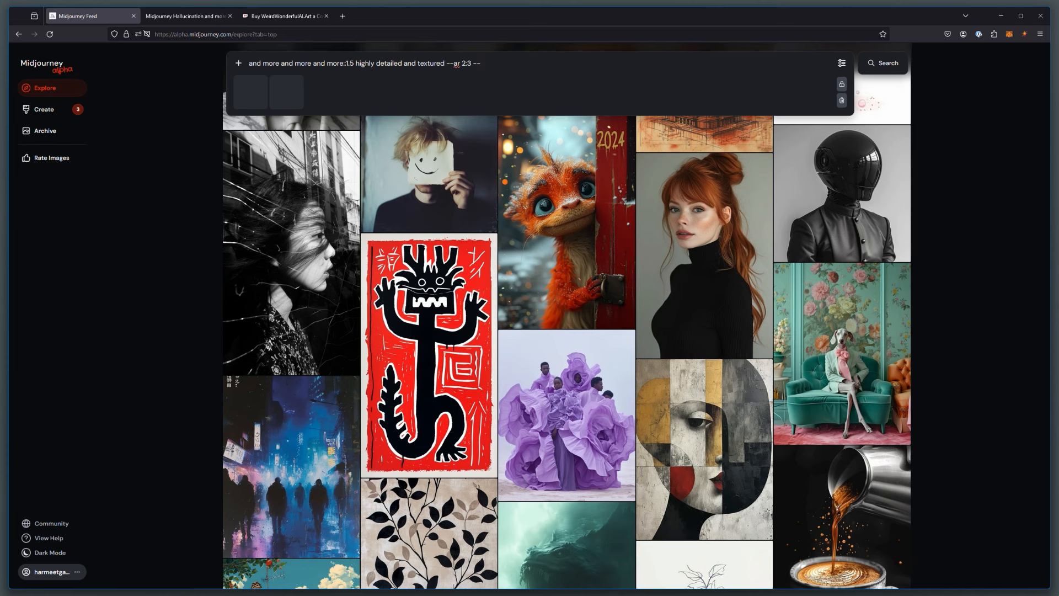
text(--stylize)
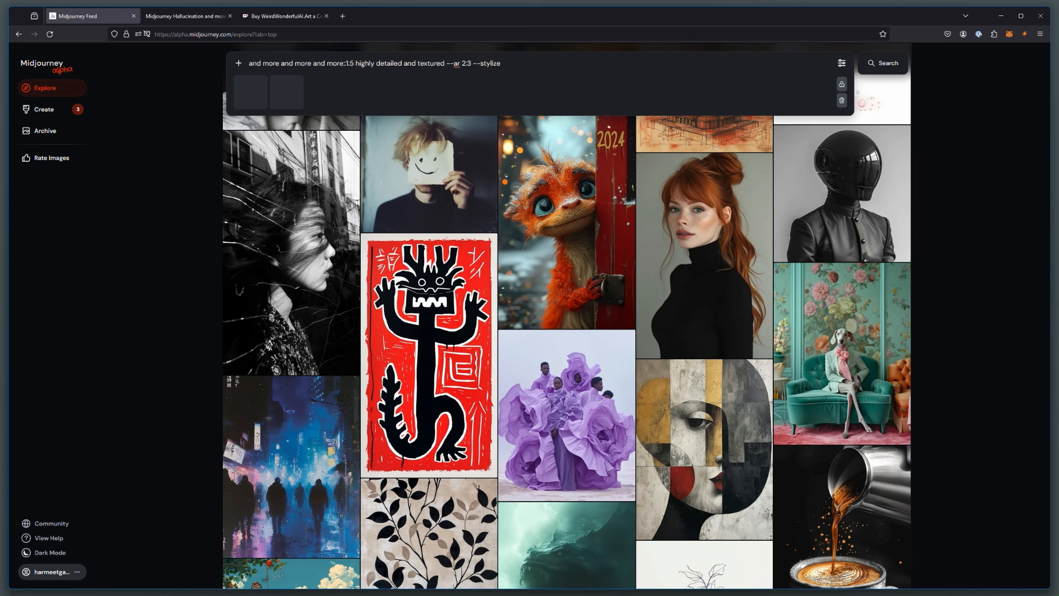
text(5000)
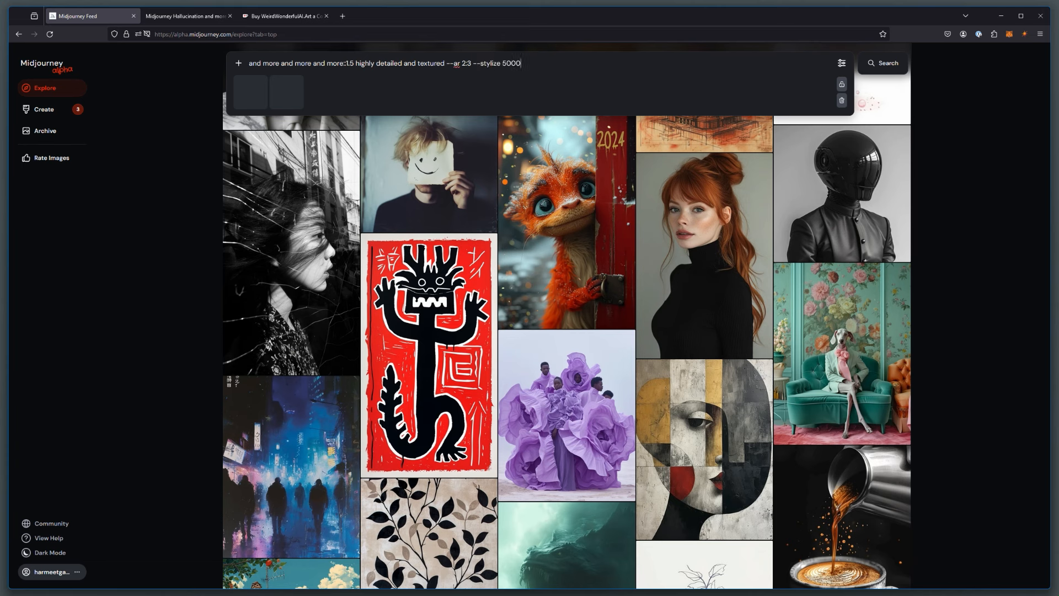
key(Backspace)
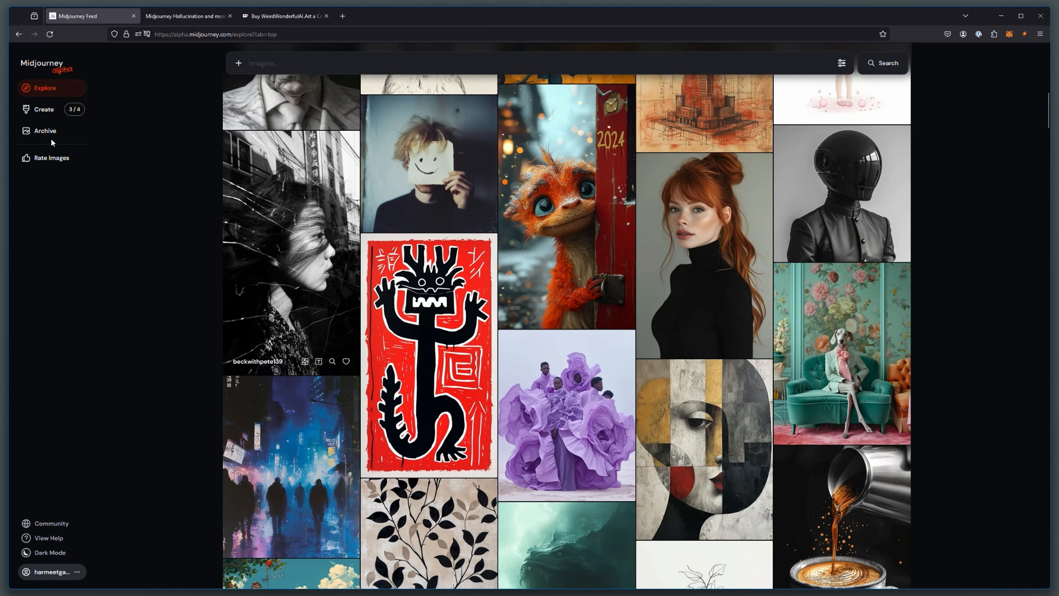
mouse_move(43, 110)
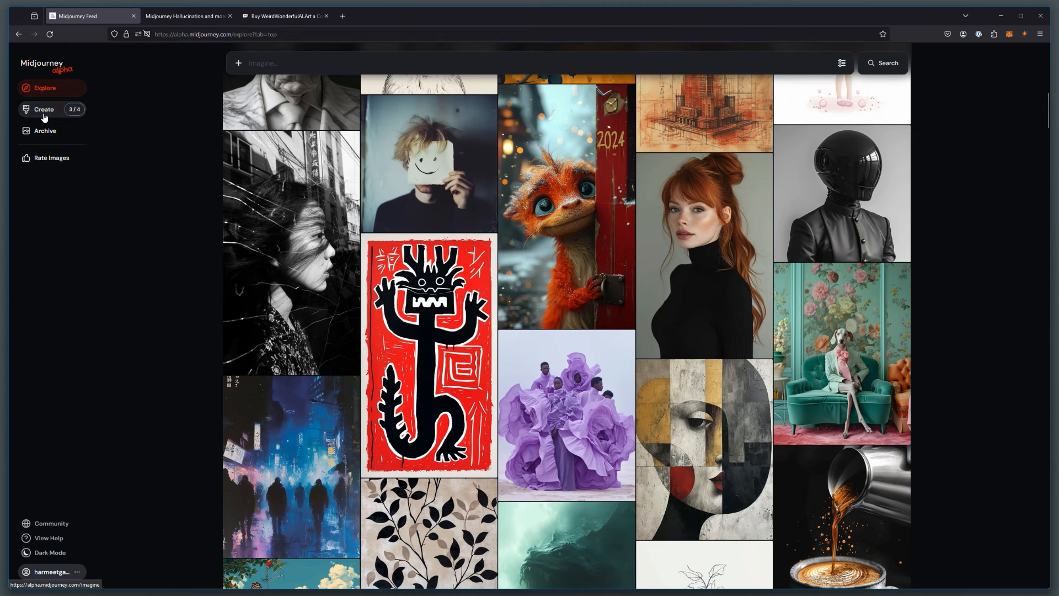
Step: Start a Creative upscale of the grey blossom-face variation from the Create feed
click(43, 109)
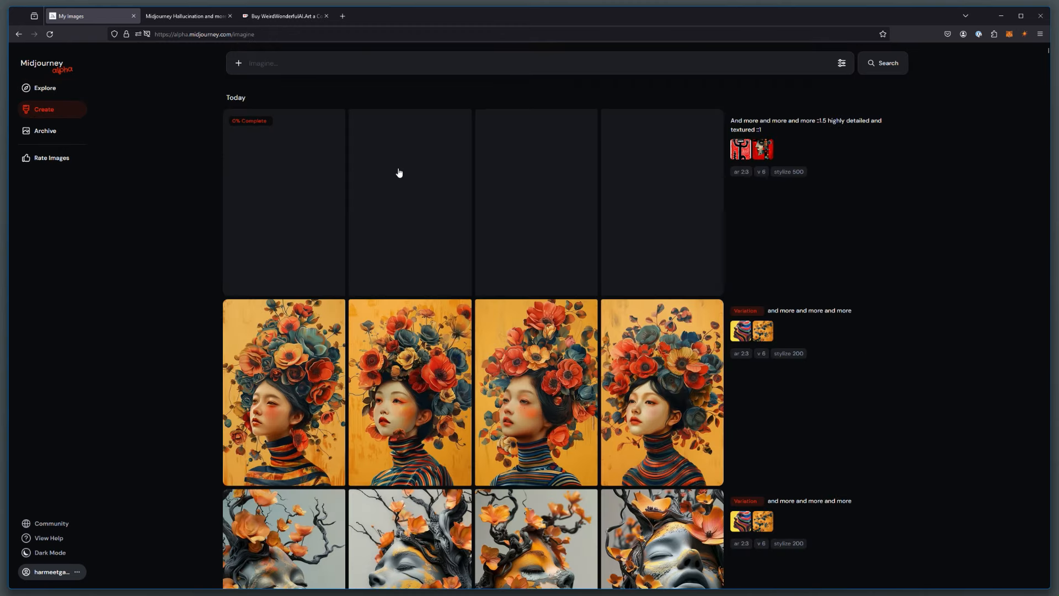
scroll(down, 3)
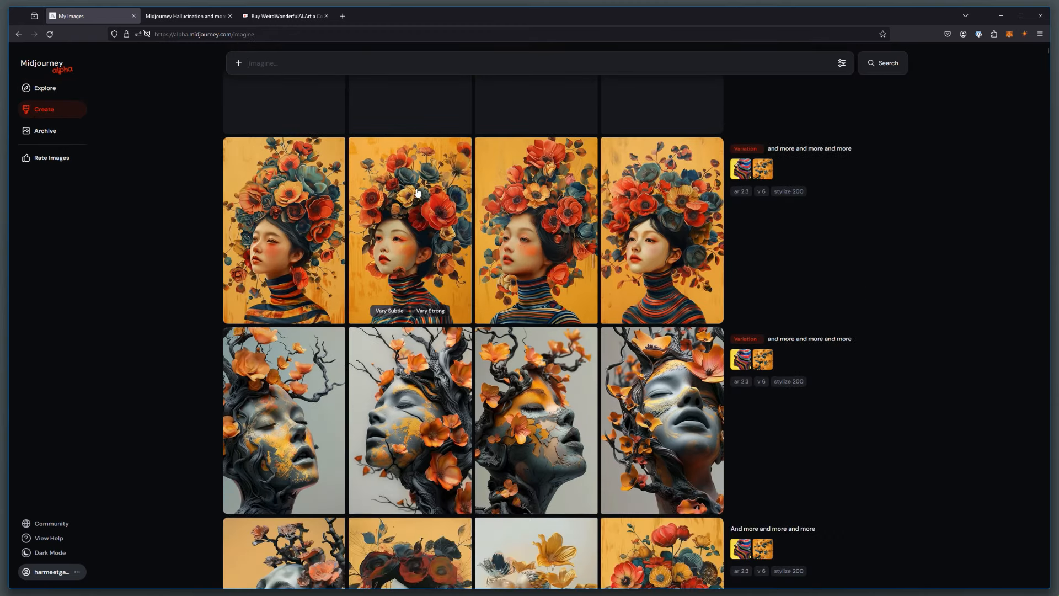
mouse_move(349, 284)
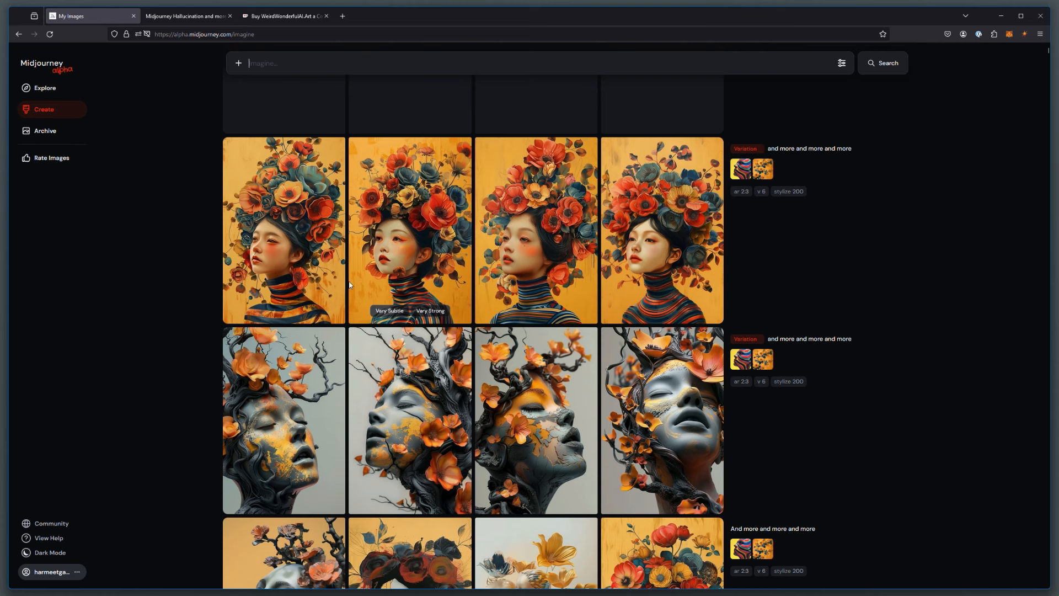
mouse_move(299, 437)
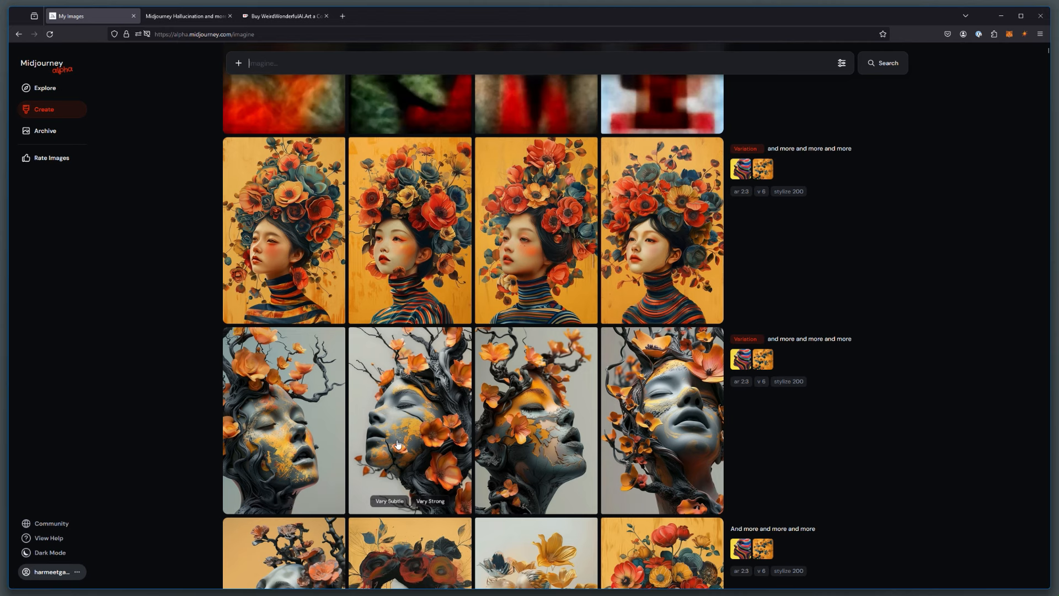
mouse_move(525, 464)
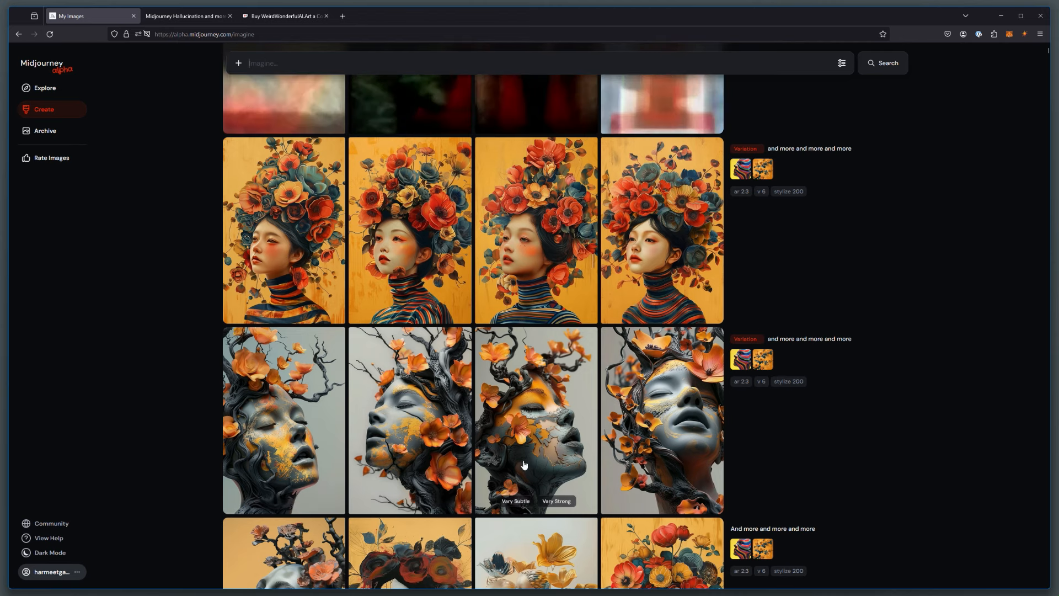
click(536, 419)
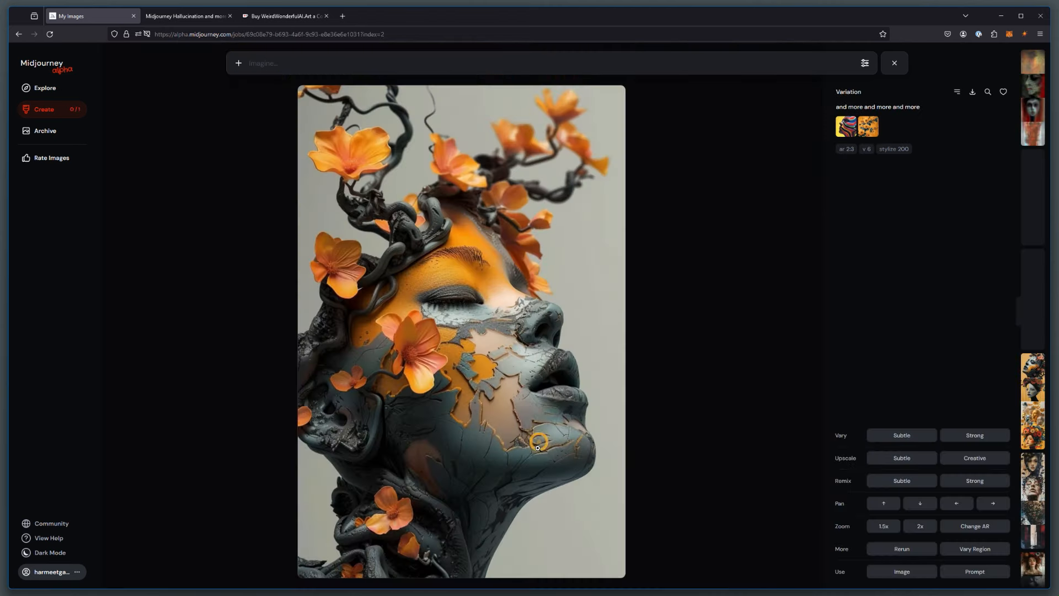
click(975, 458)
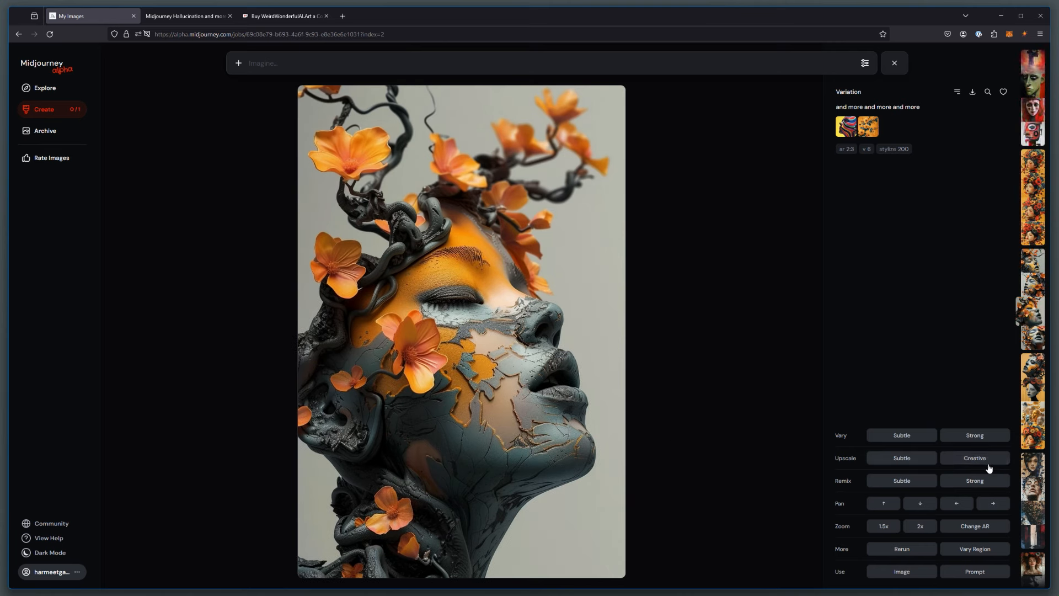
click(974, 458)
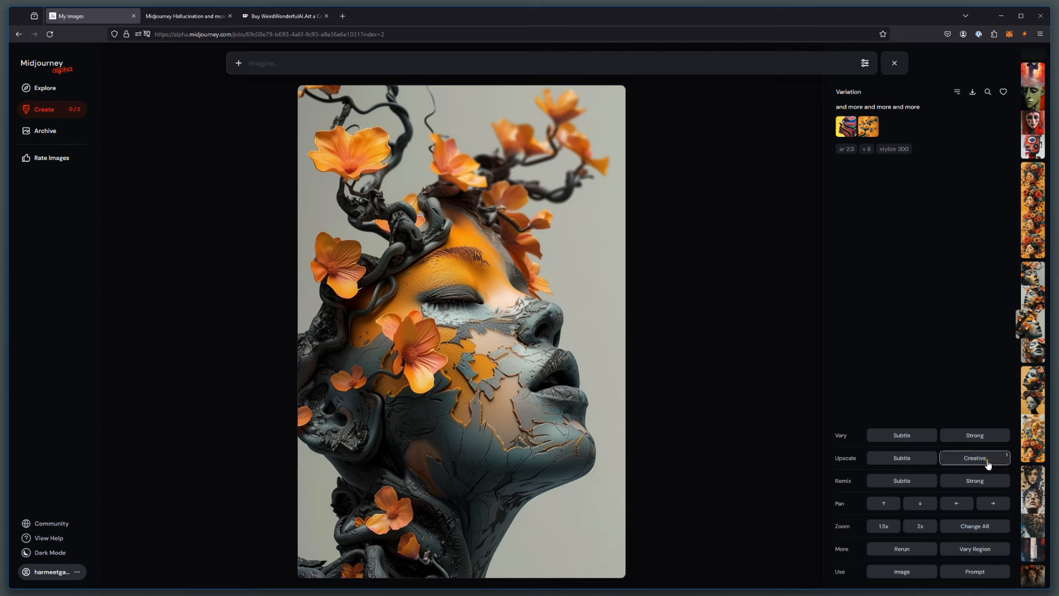
click(894, 63)
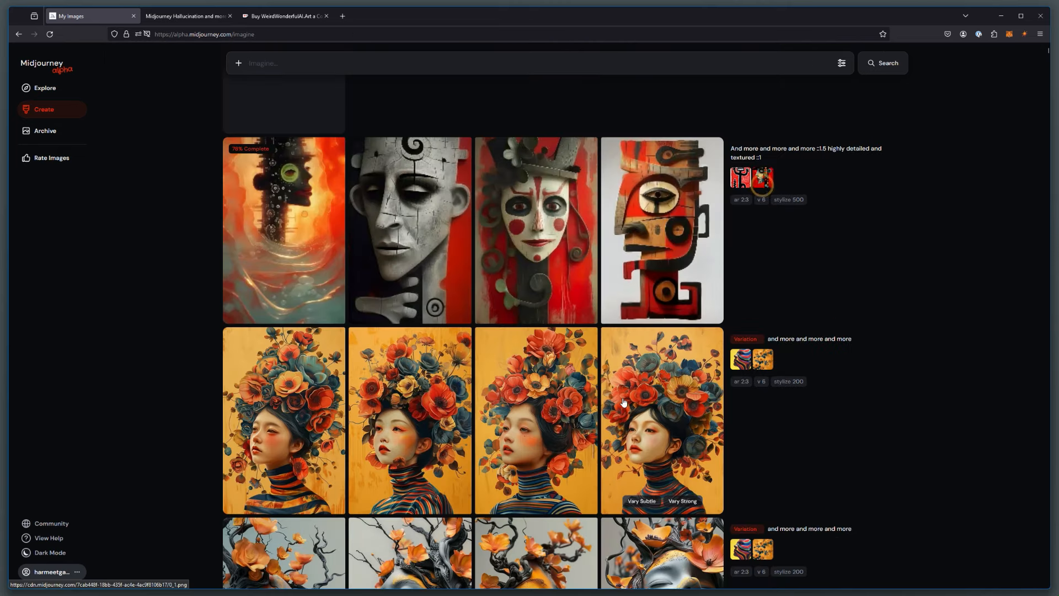
scroll(down, 3)
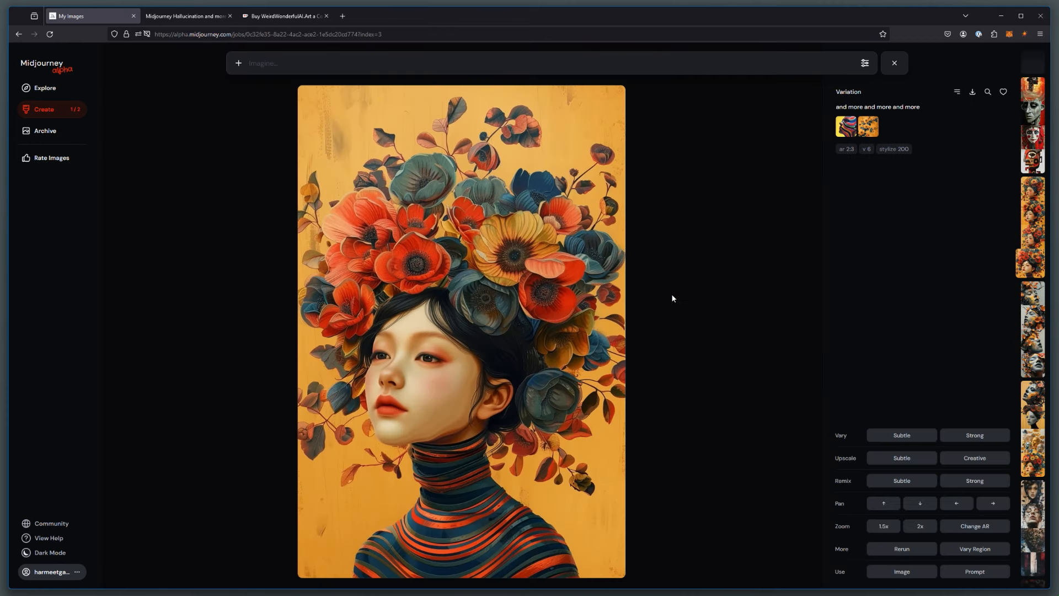
Step: Close the flower-crowned portrait and highlight the weighted prompt text in the feed
click(975, 458)
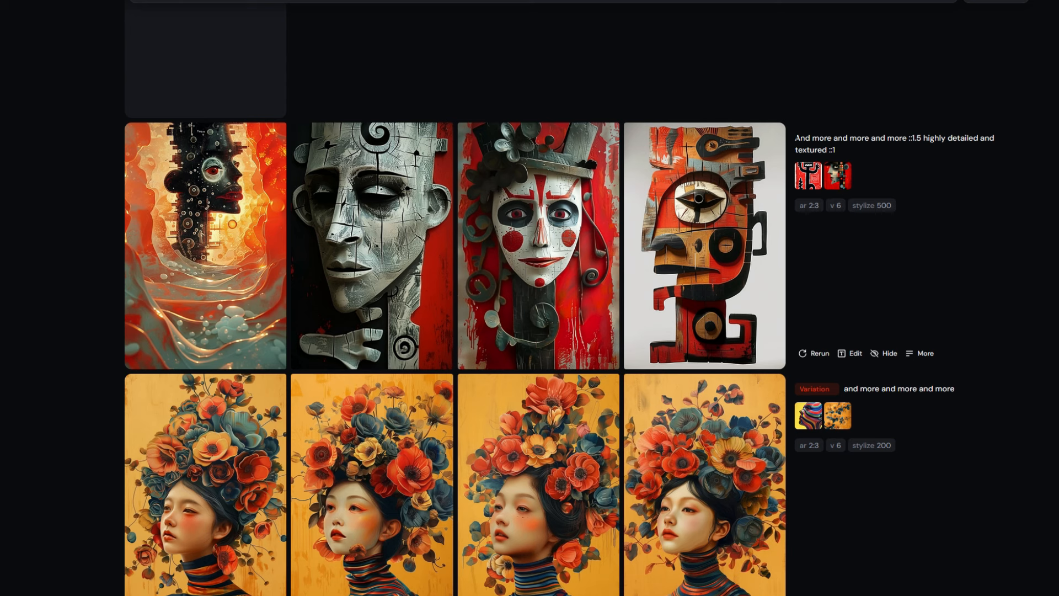
double_click(855, 138)
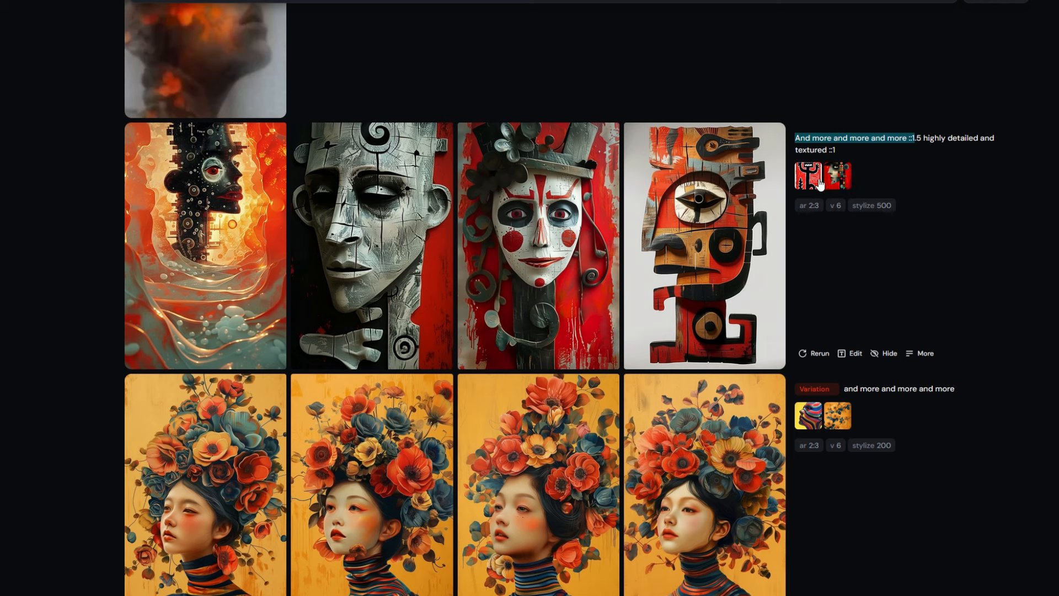
mouse_move(265, 298)
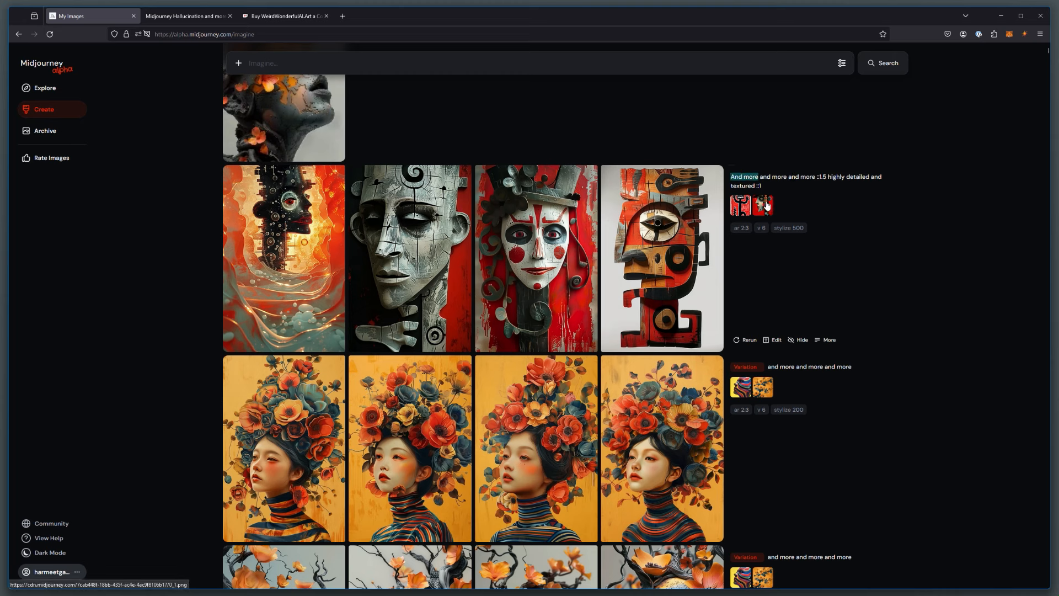
mouse_move(574, 287)
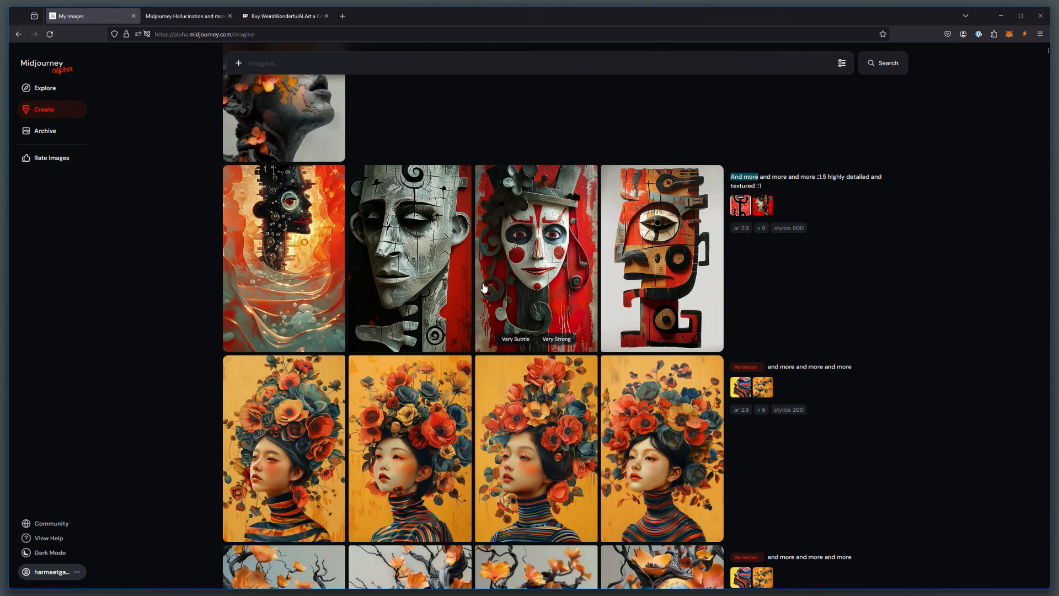
mouse_move(505, 285)
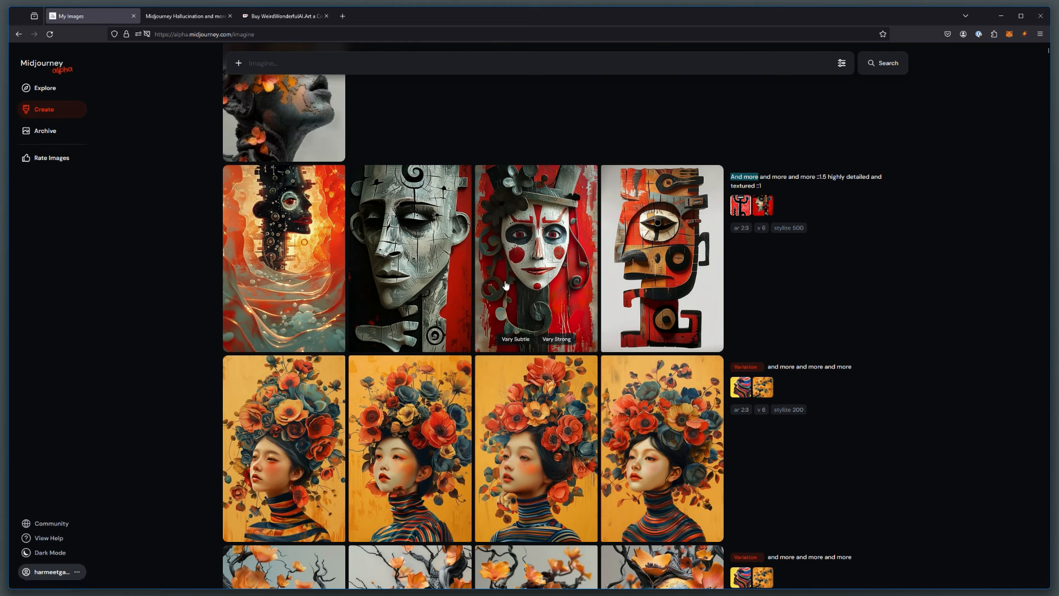
mouse_move(437, 296)
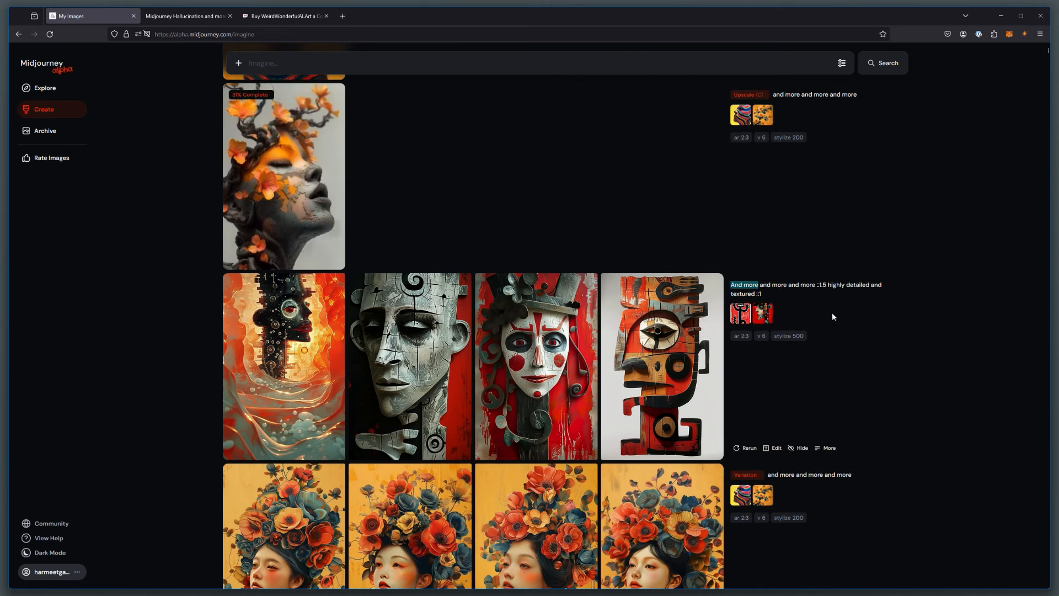
mouse_move(52, 130)
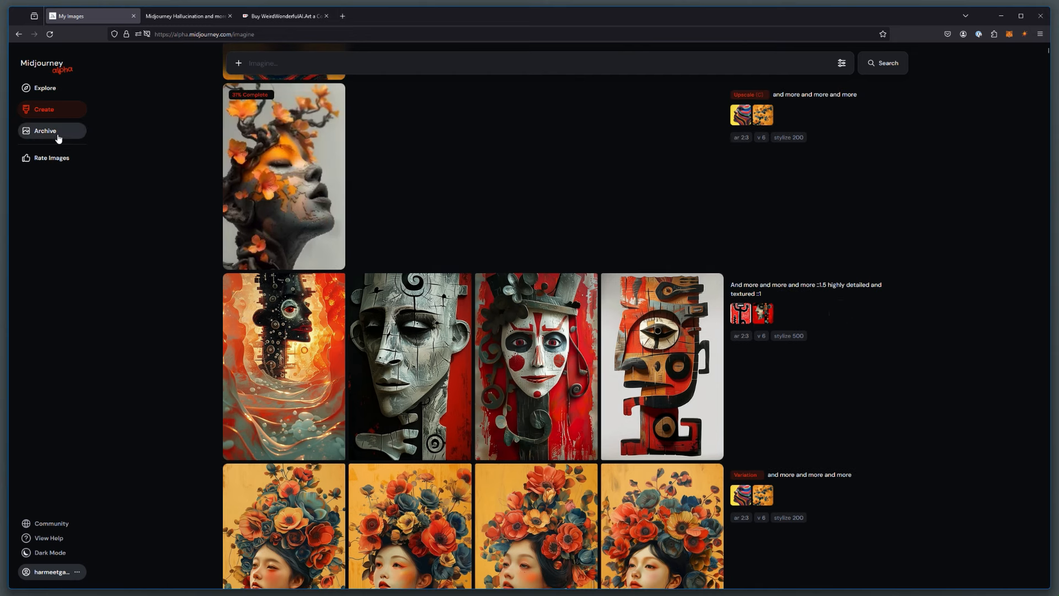
Step: Open Archive and filter it to the And More folder
click(45, 130)
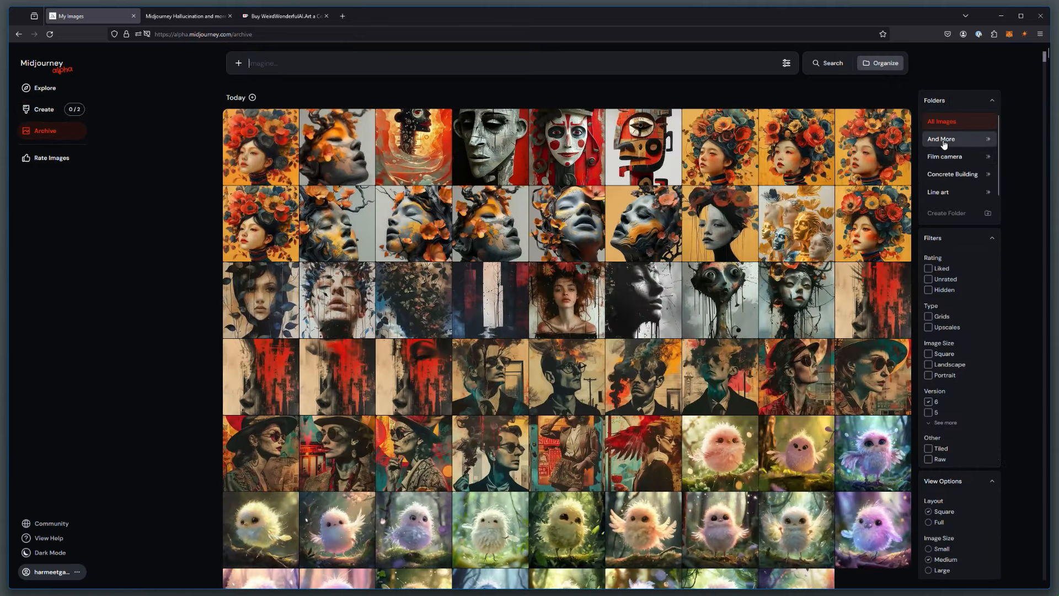
click(941, 139)
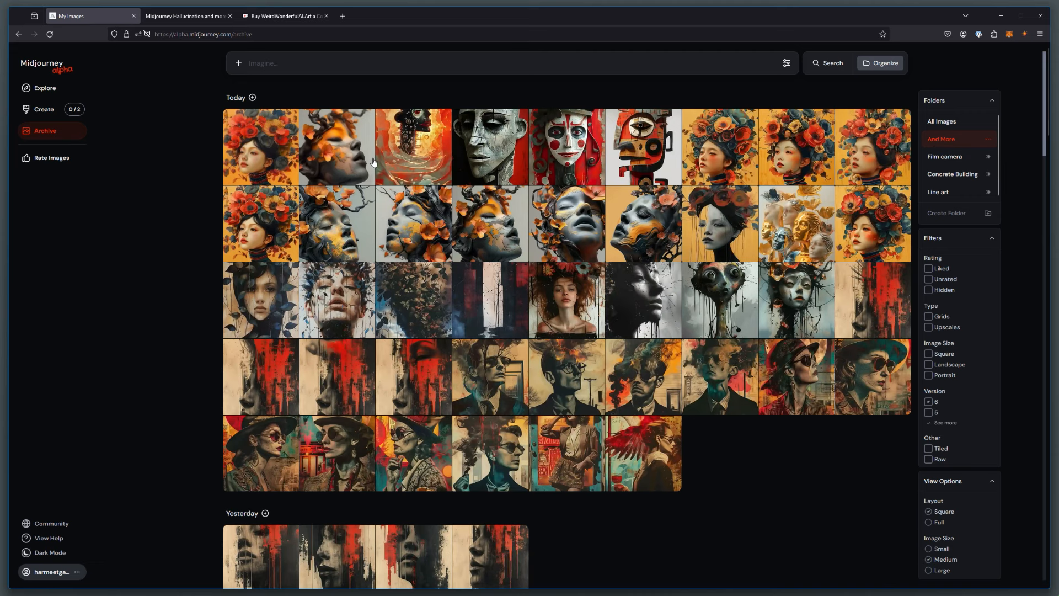
mouse_move(779, 458)
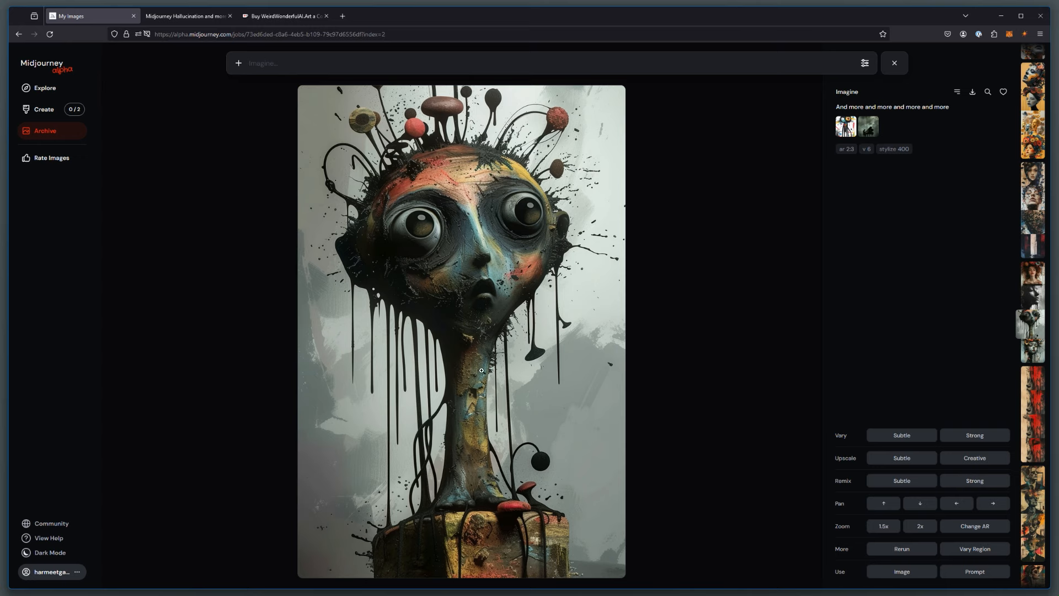
Step: Return to the archive, open the collage portrait, and highlight its full prompt
click(44, 131)
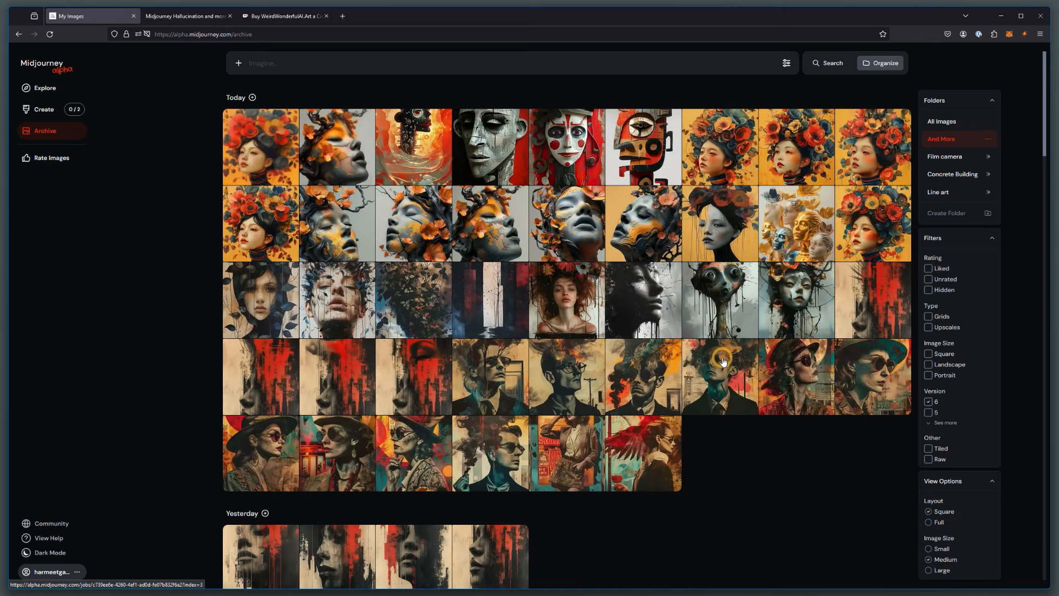
scroll(down, 3)
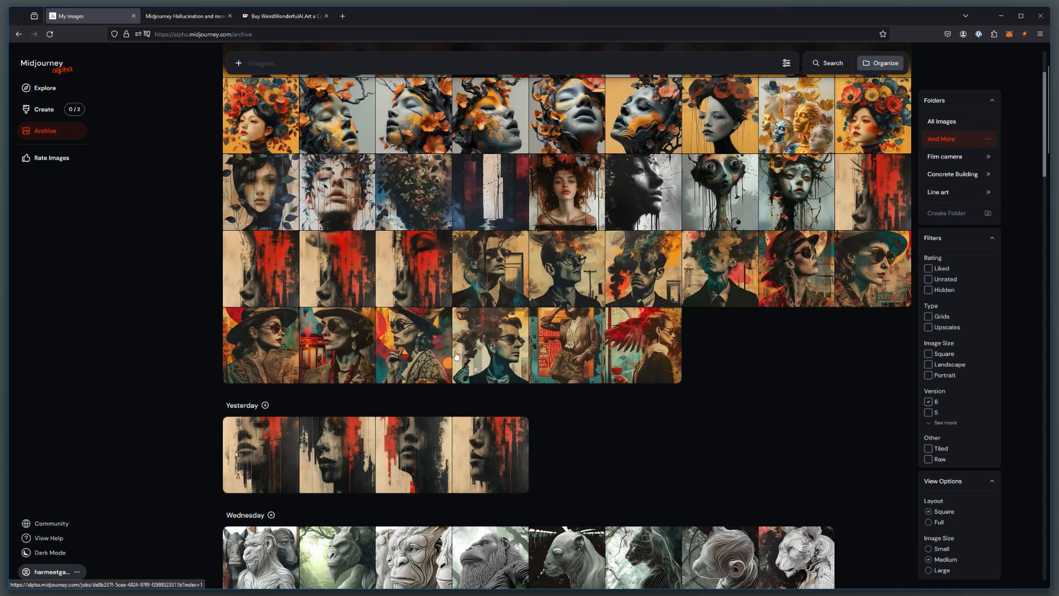
click(490, 344)
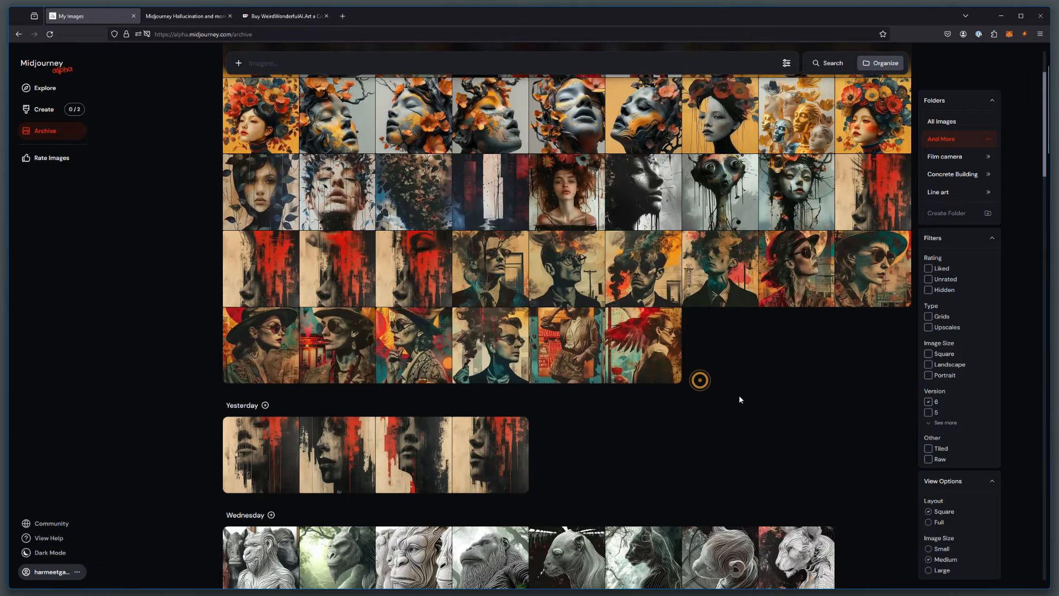
scroll(down, 3)
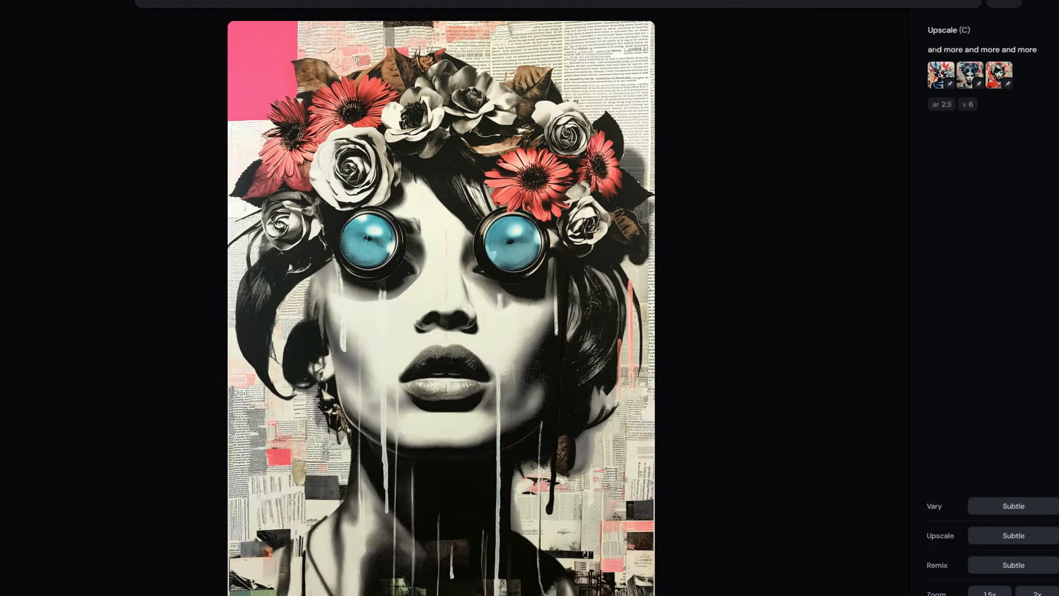
triple_click(981, 49)
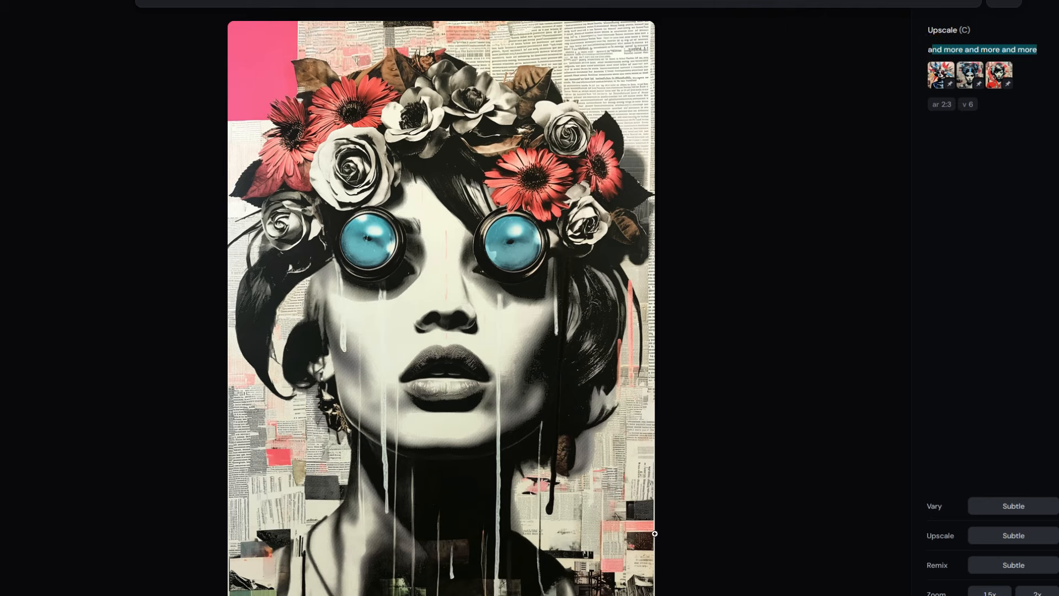
mouse_move(581, 572)
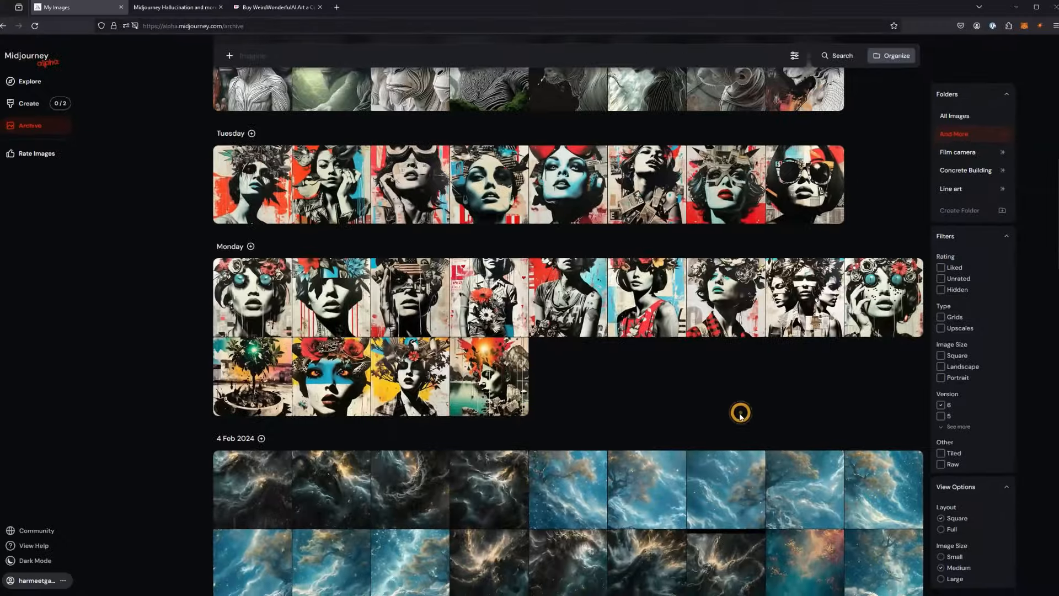
Step: Scroll further down the archive and open the green melting-face variation full size
scroll(down, 3)
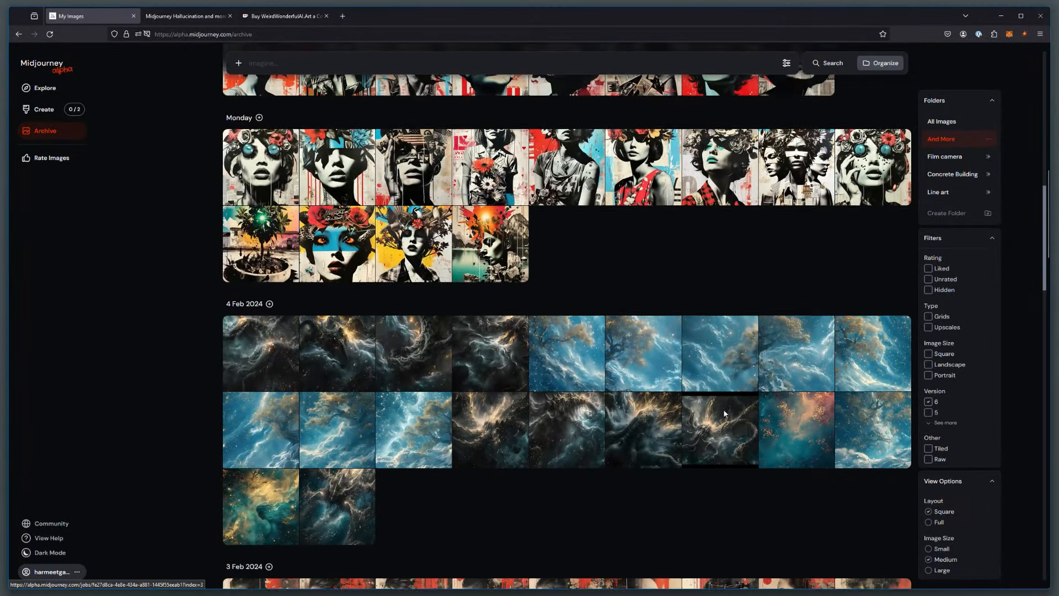
scroll(down, 3)
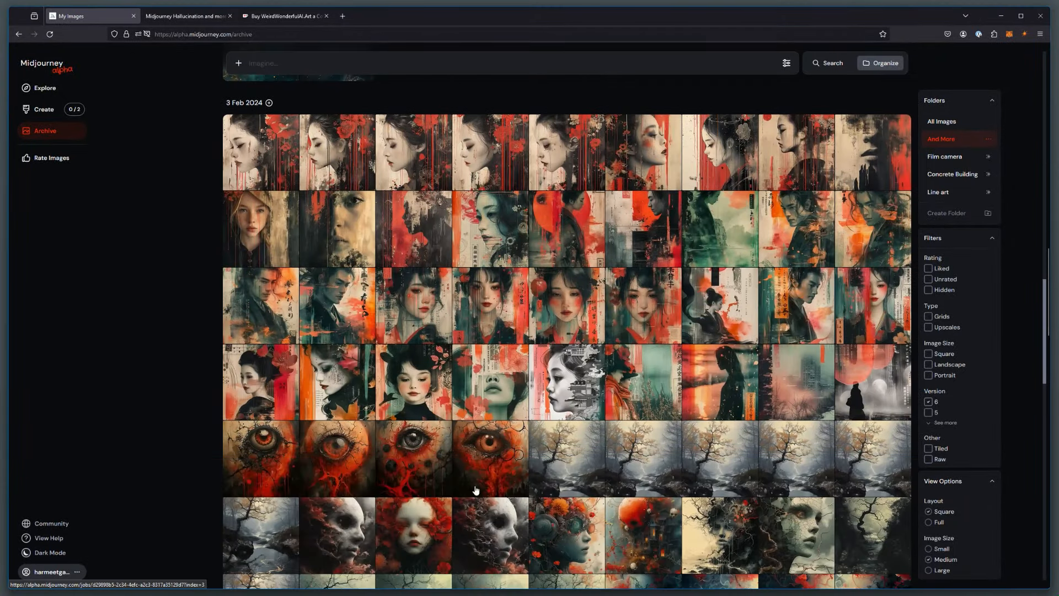
click(491, 458)
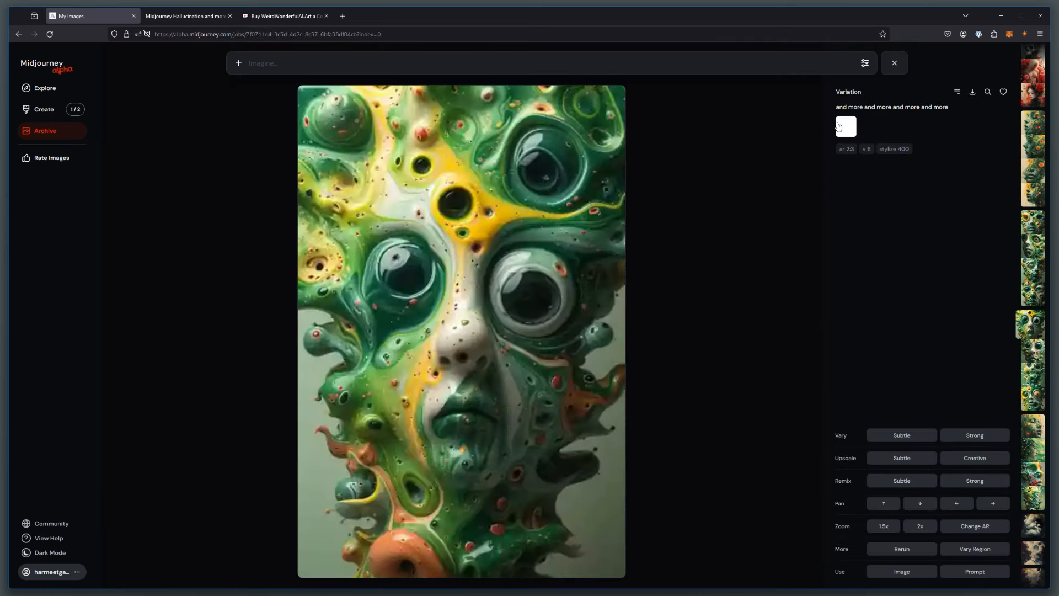
click(845, 127)
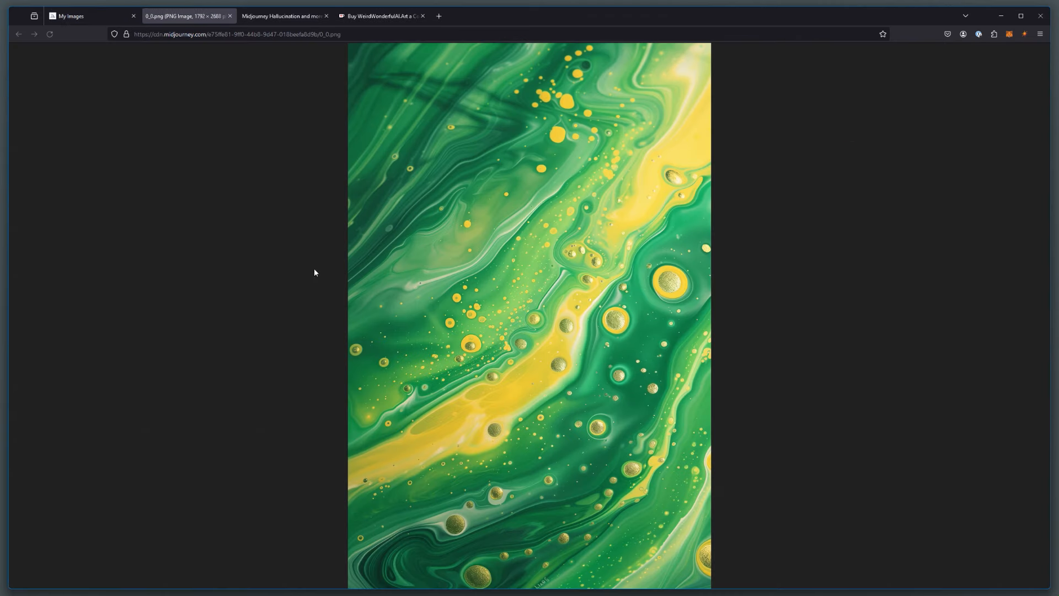
mouse_move(533, 569)
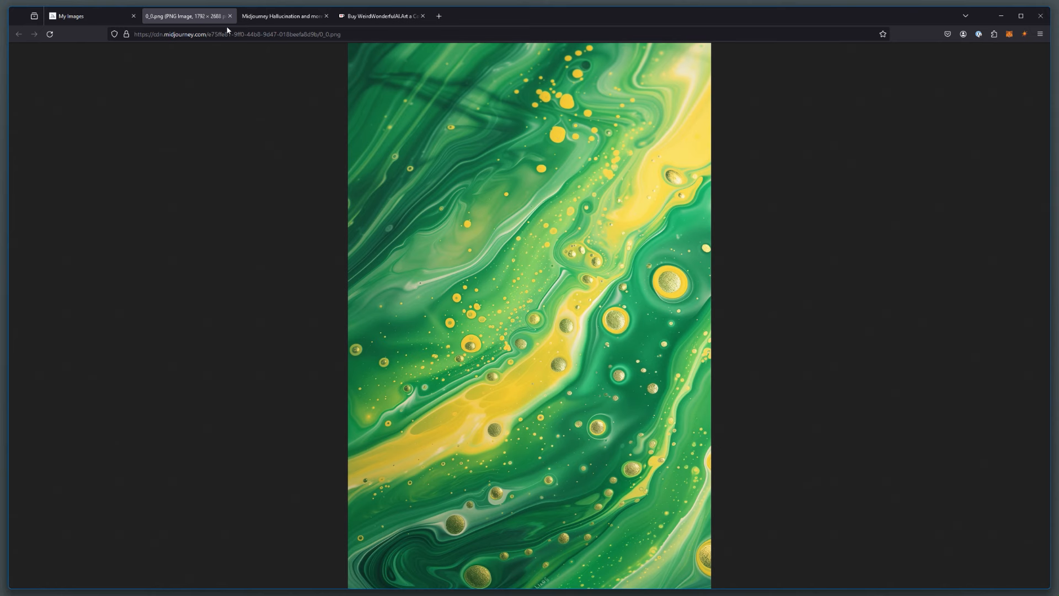
mouse_move(229, 16)
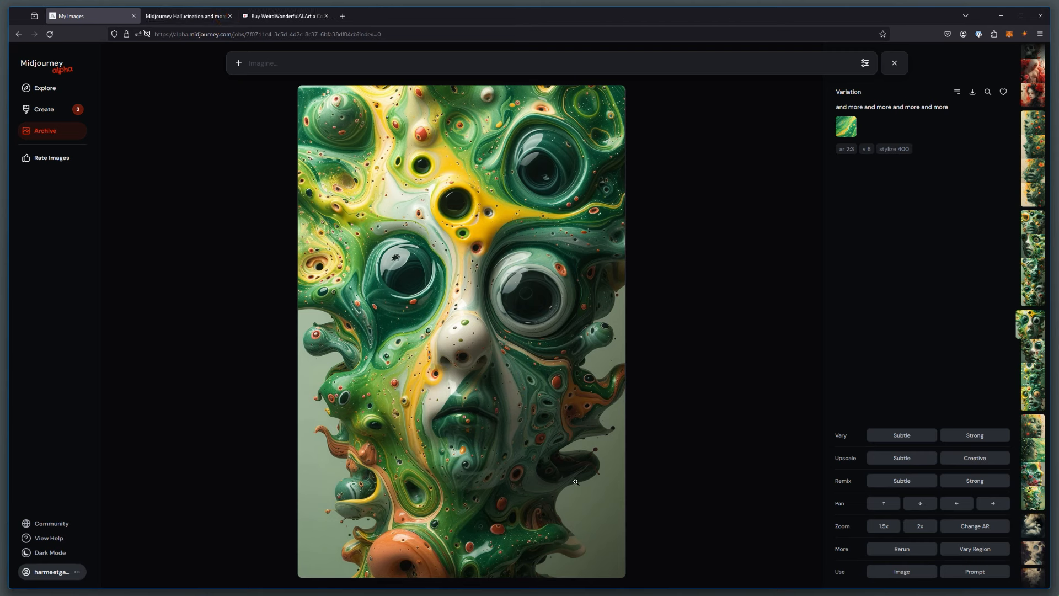
mouse_move(657, 467)
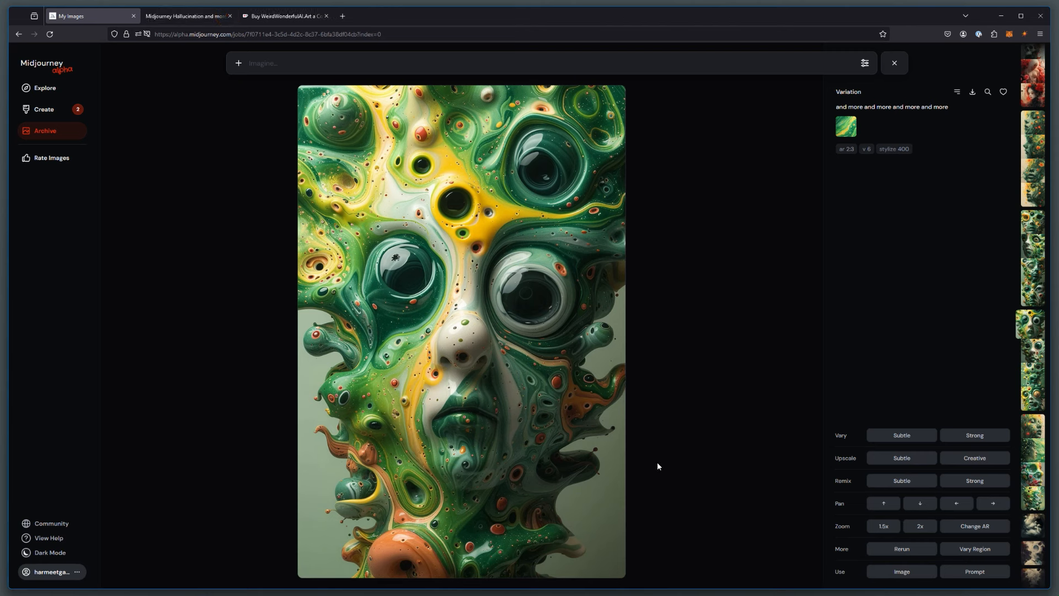
Step: Close the single image and scroll the And More archive down to its final row
click(894, 63)
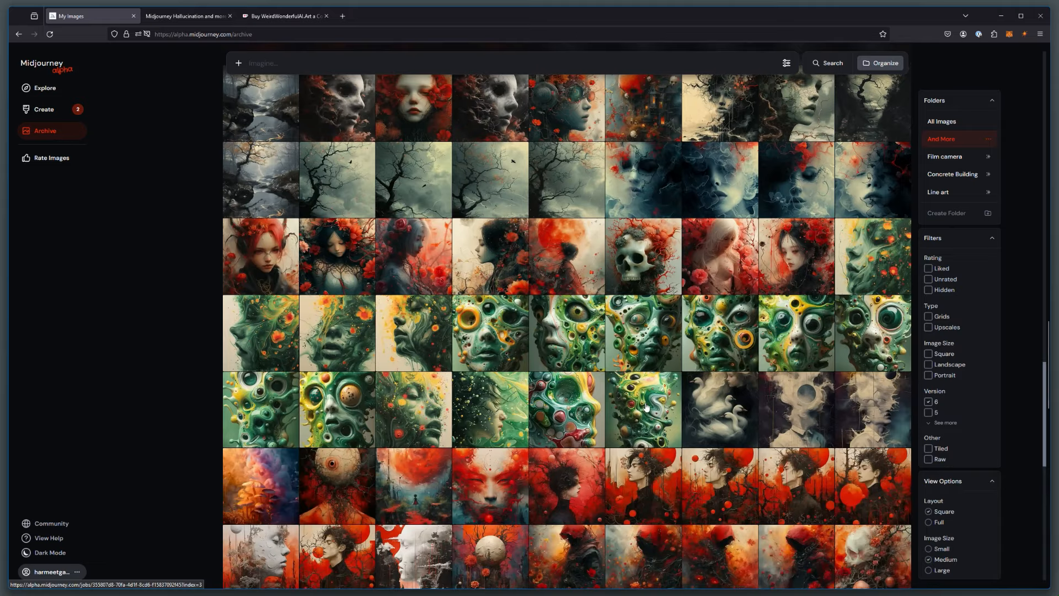
scroll(down, 3)
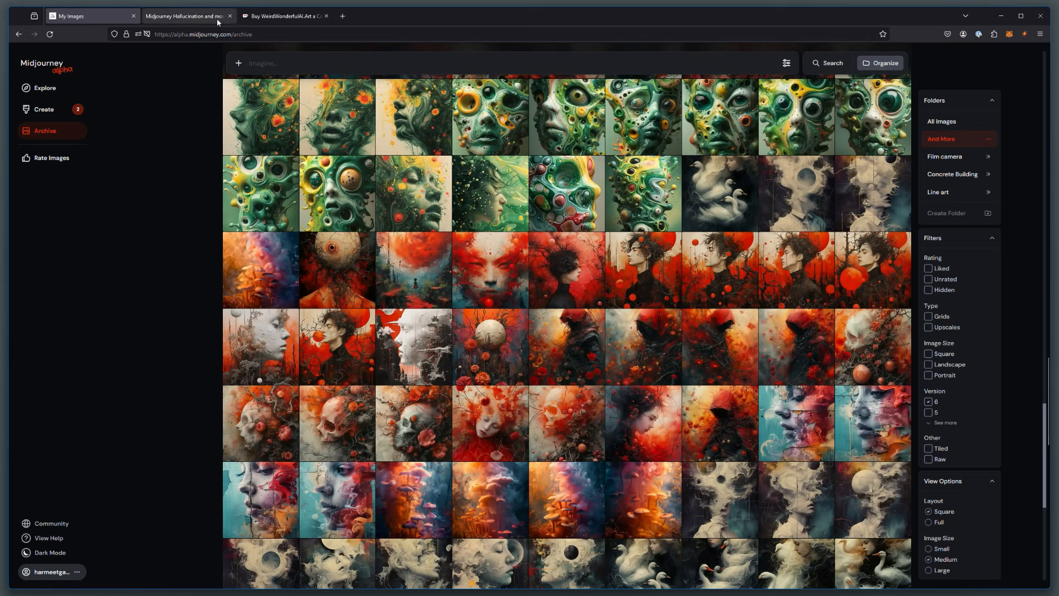
scroll(down, 3)
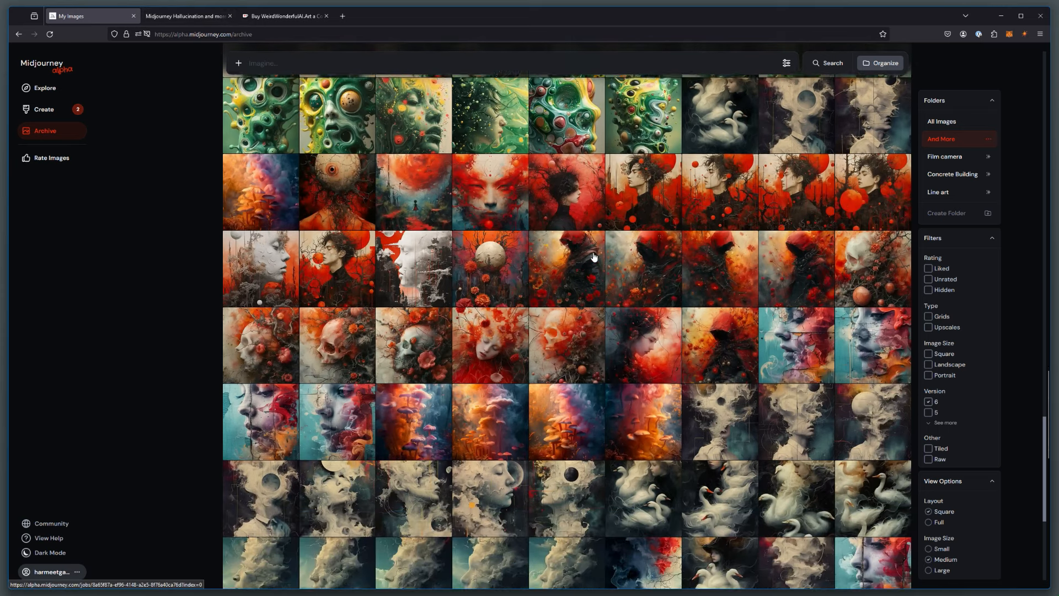
scroll(down, 3)
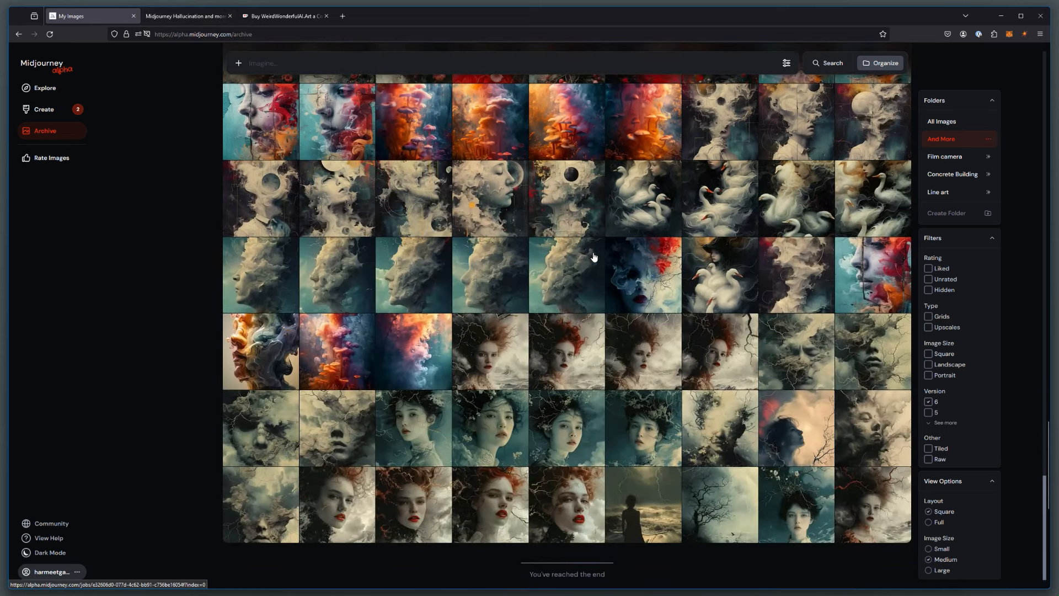
mouse_move(614, 286)
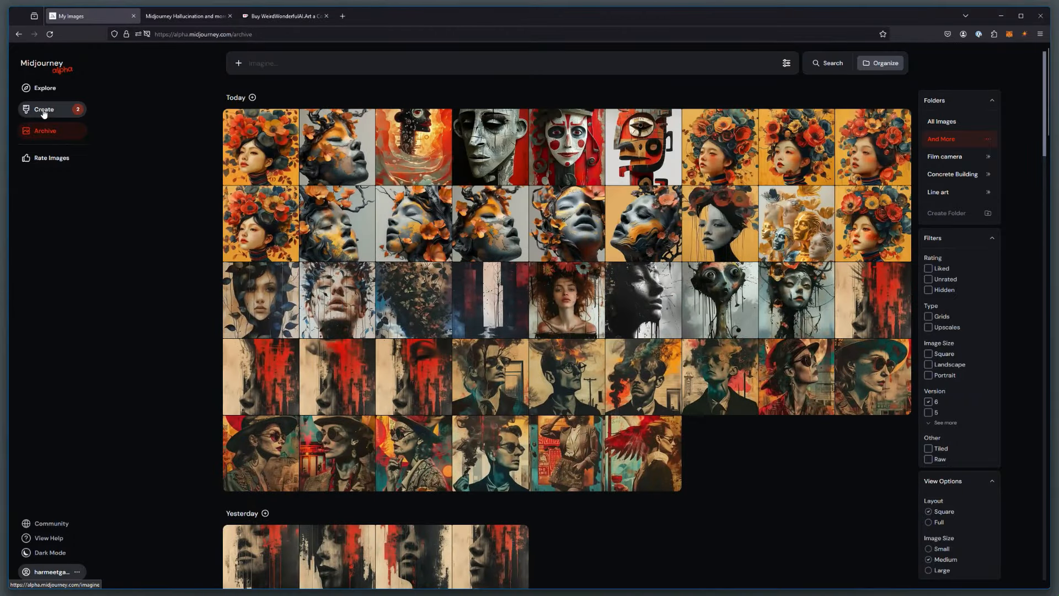
Step: Switch to the Create feed, view the orange-flowered face upscale full size, then close it
click(44, 109)
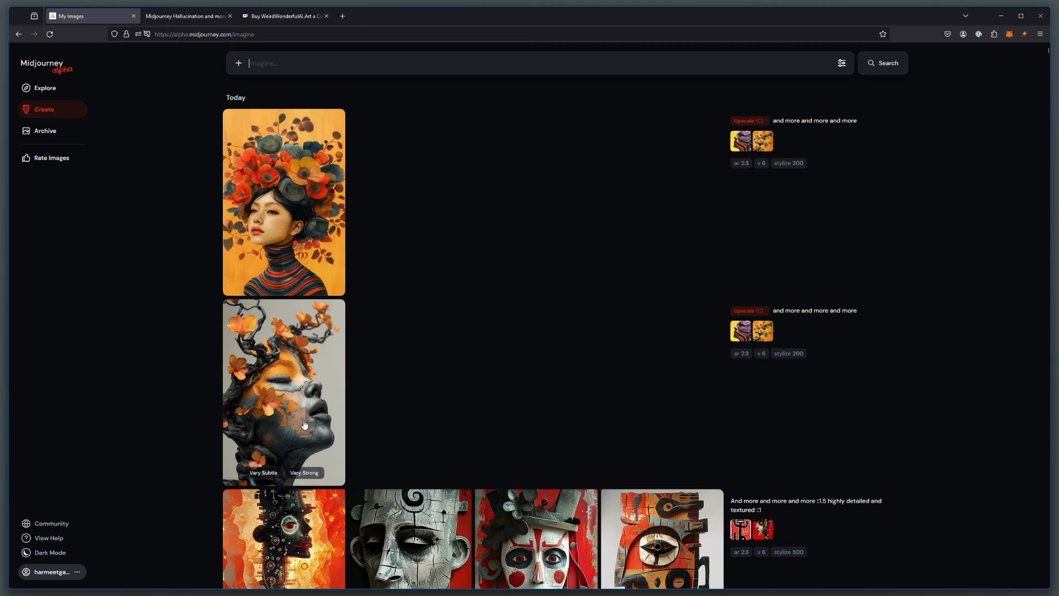
click(284, 391)
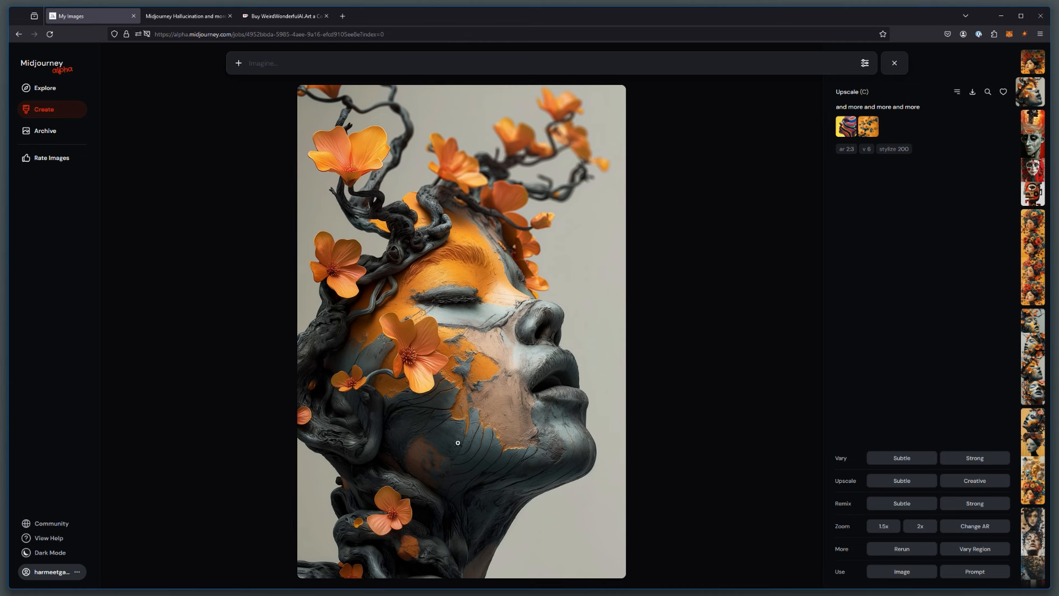
mouse_move(851, 269)
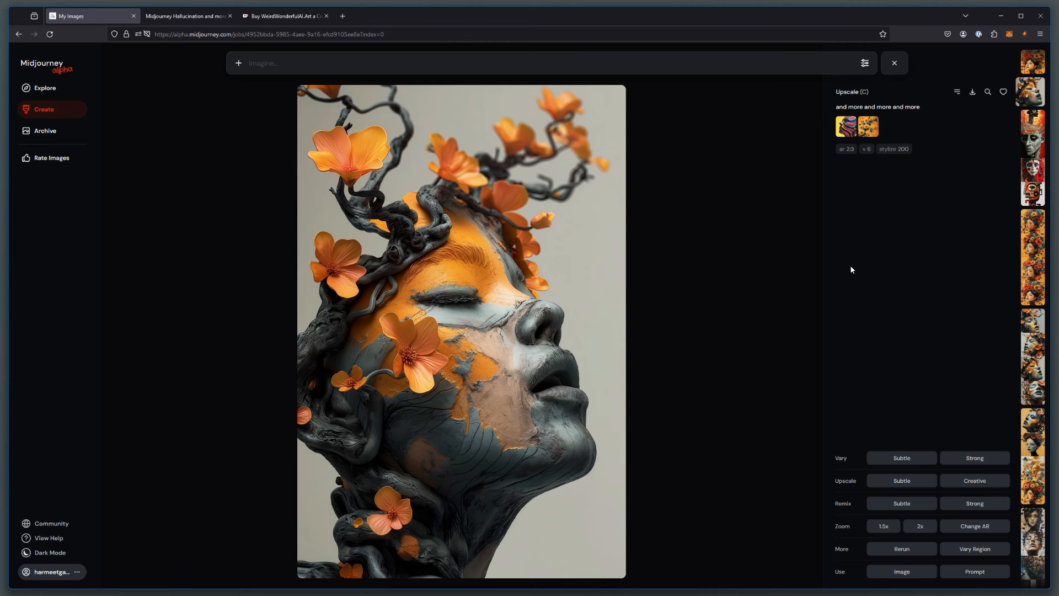
mouse_move(536, 335)
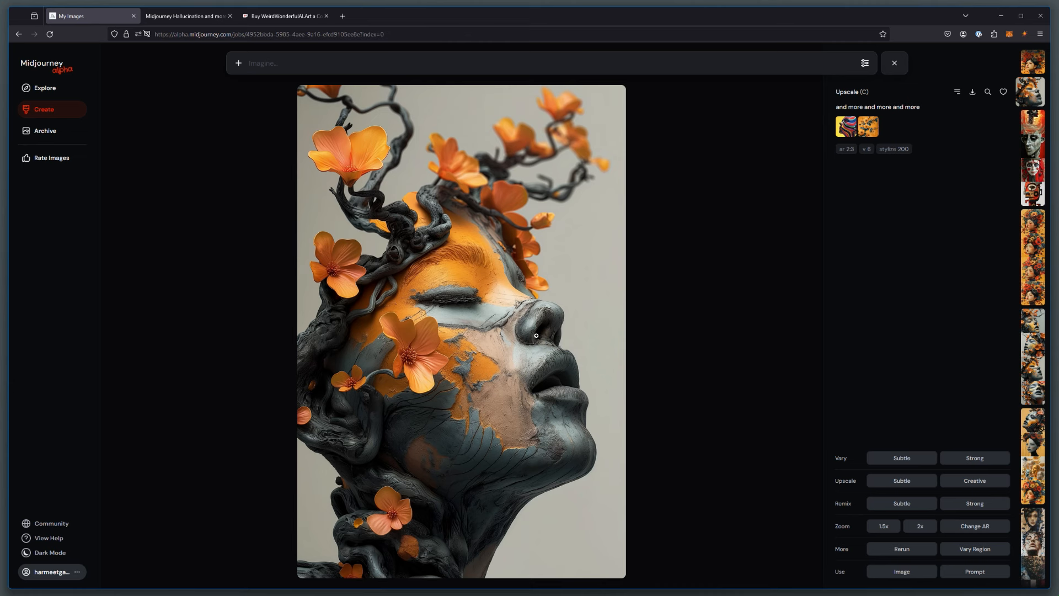
click(894, 63)
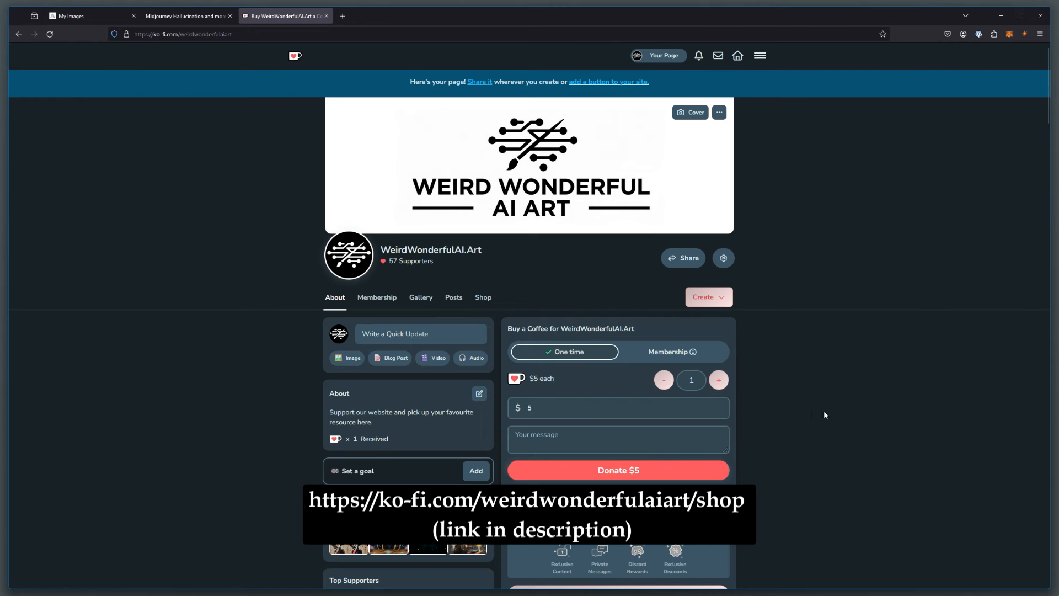
mouse_move(661, 359)
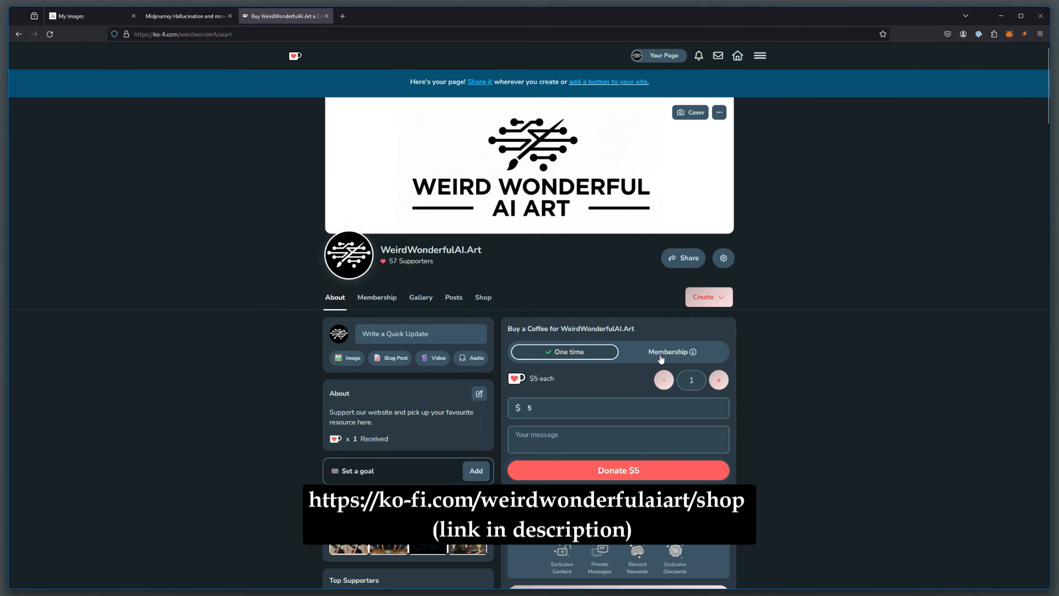
Step: Toggle Ko-fi between Membership and One time tiers, then return to the My Images tab
click(671, 352)
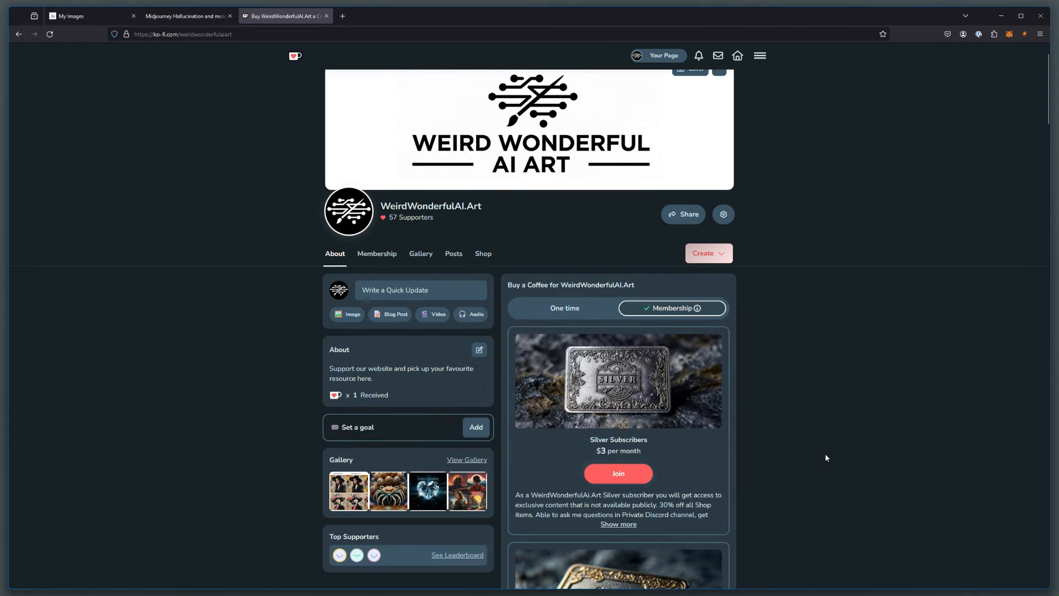
scroll(down, 3)
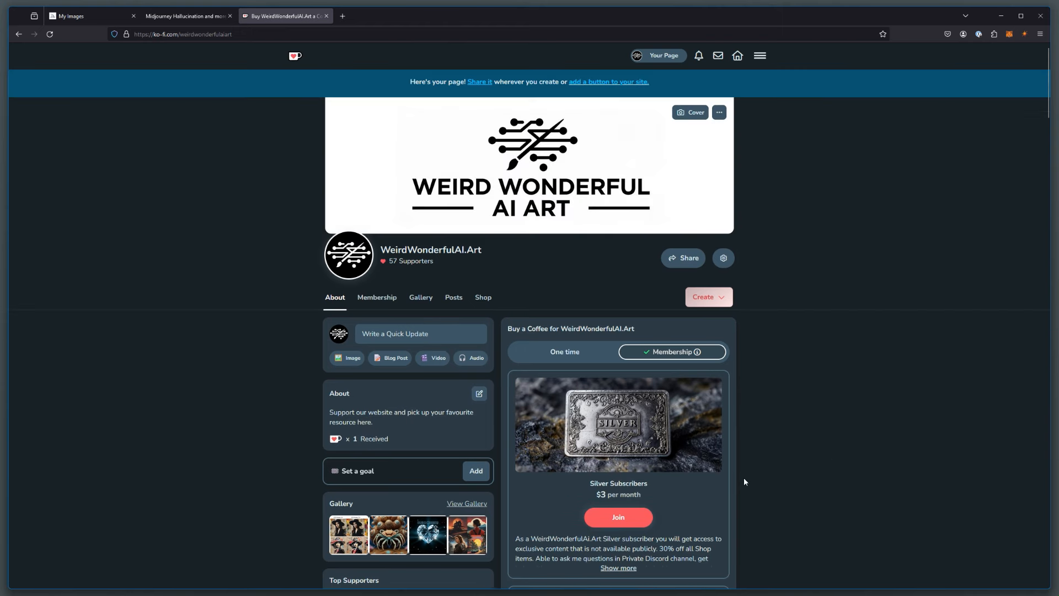
mouse_move(740, 307)
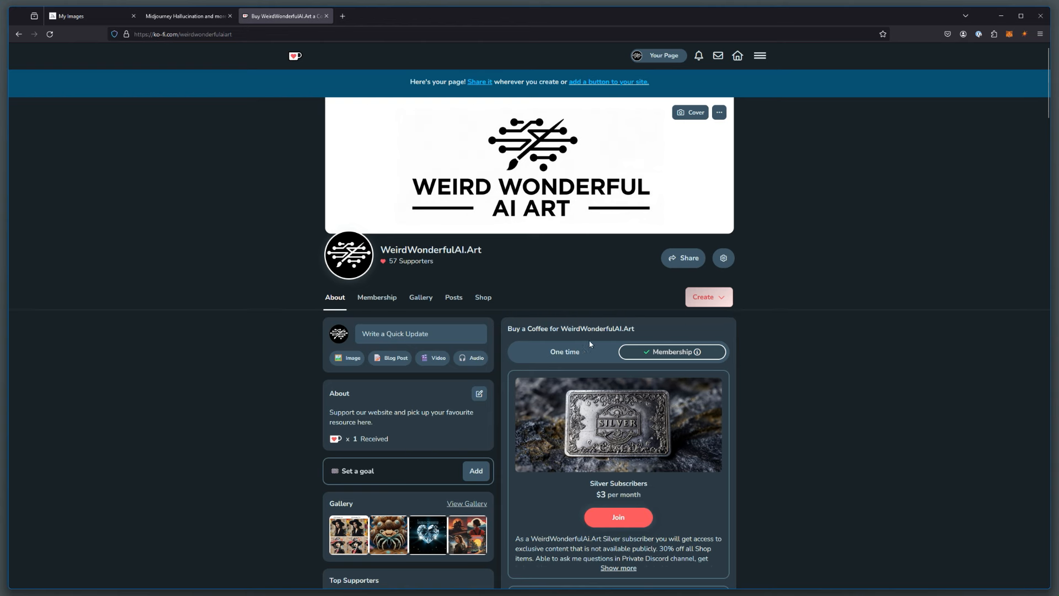
click(564, 351)
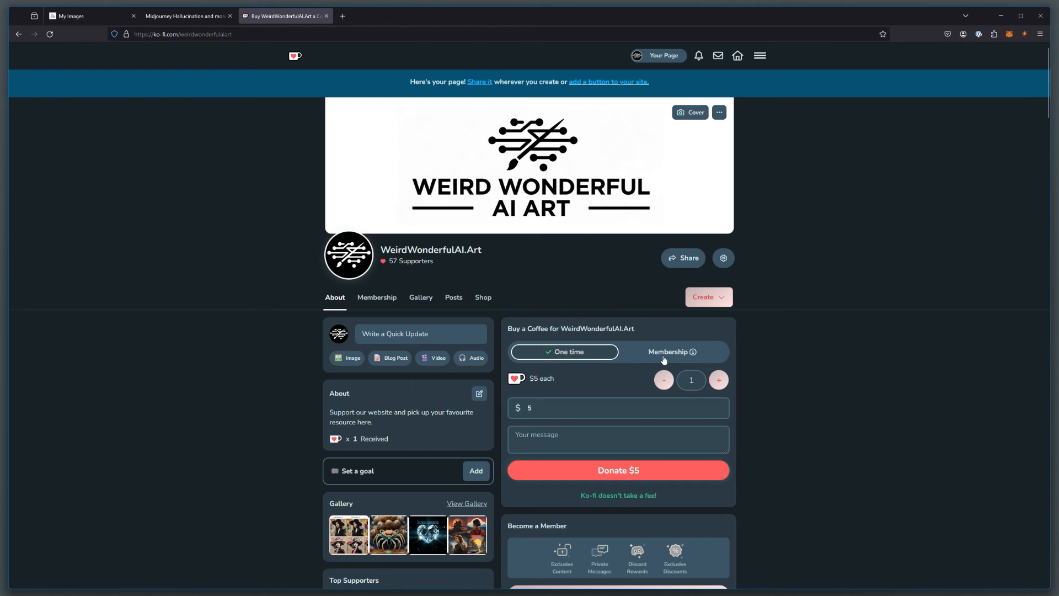
click(671, 352)
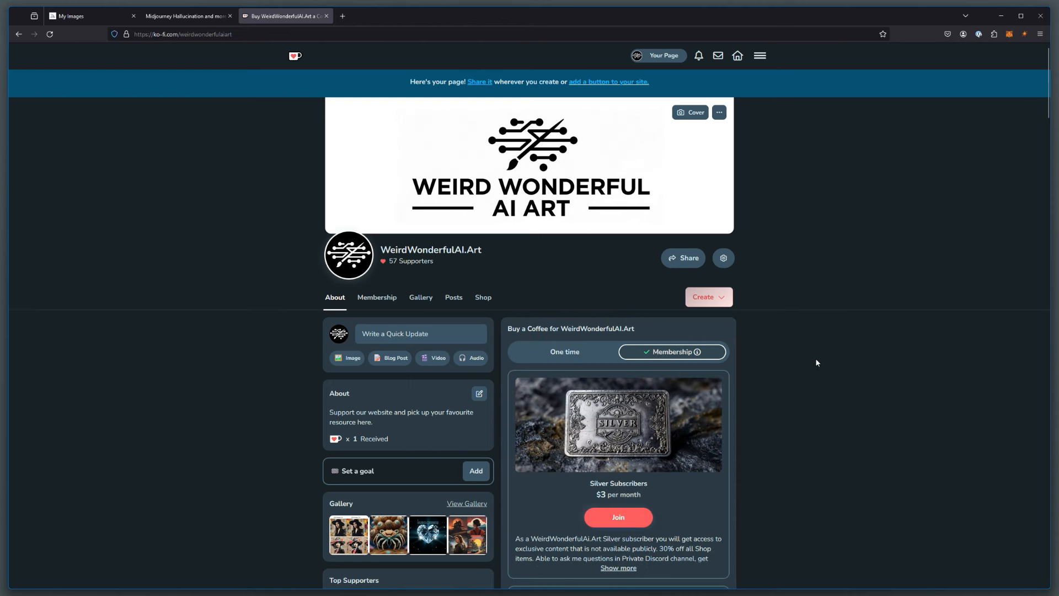
click(88, 16)
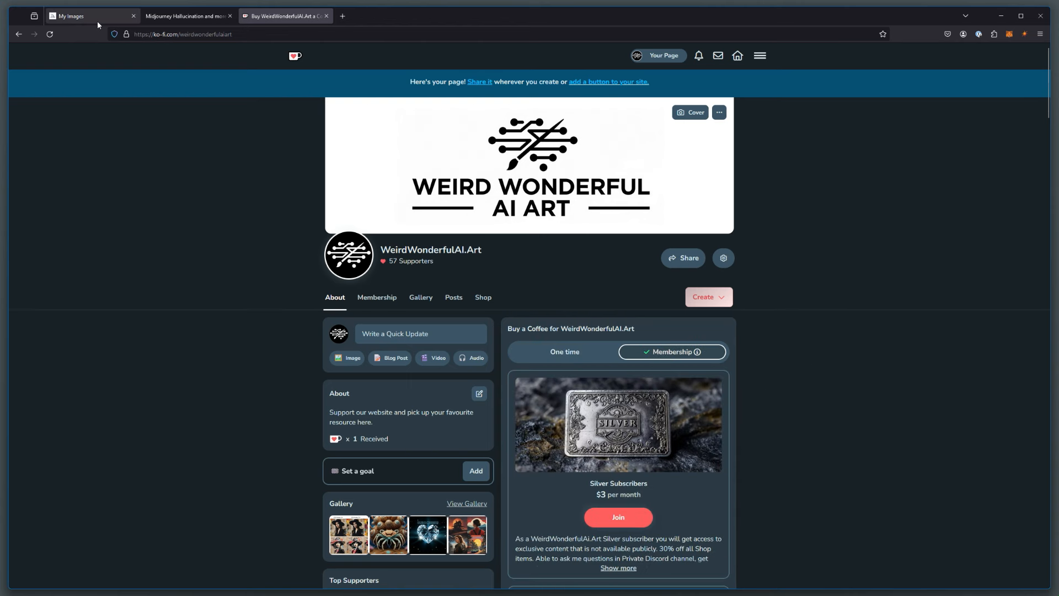
click(88, 15)
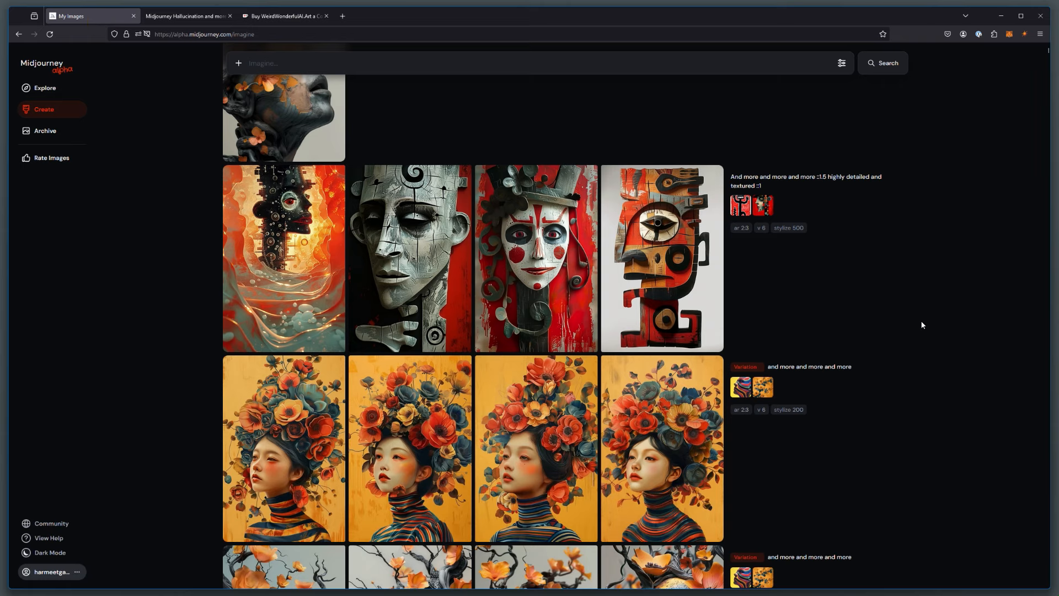